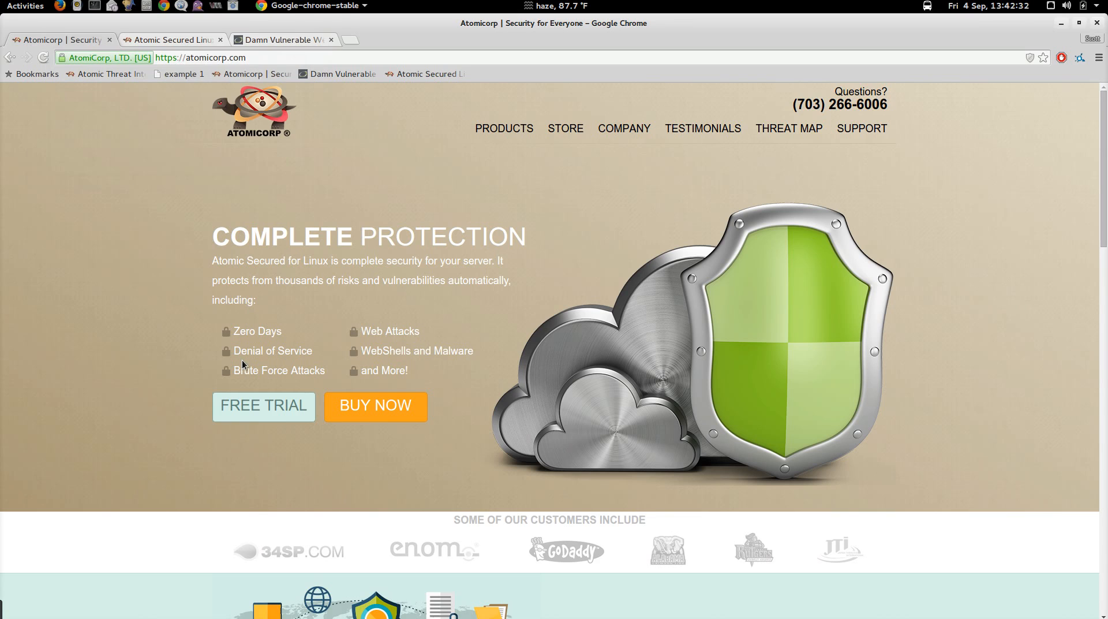
pyautogui.moveTo(221, 354)
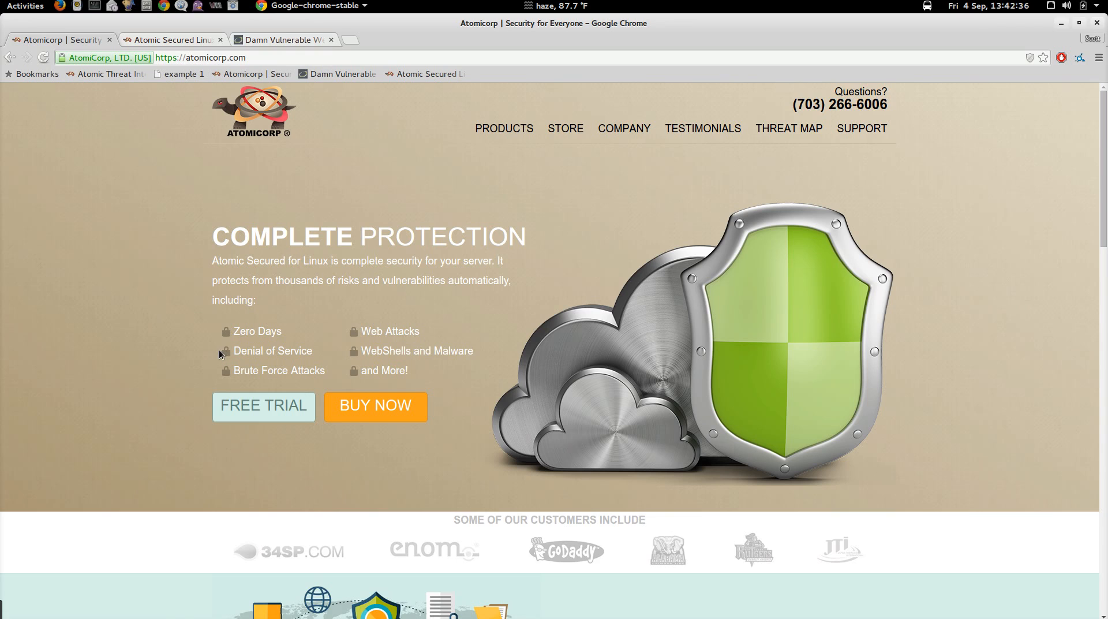
pyautogui.moveTo(229, 259)
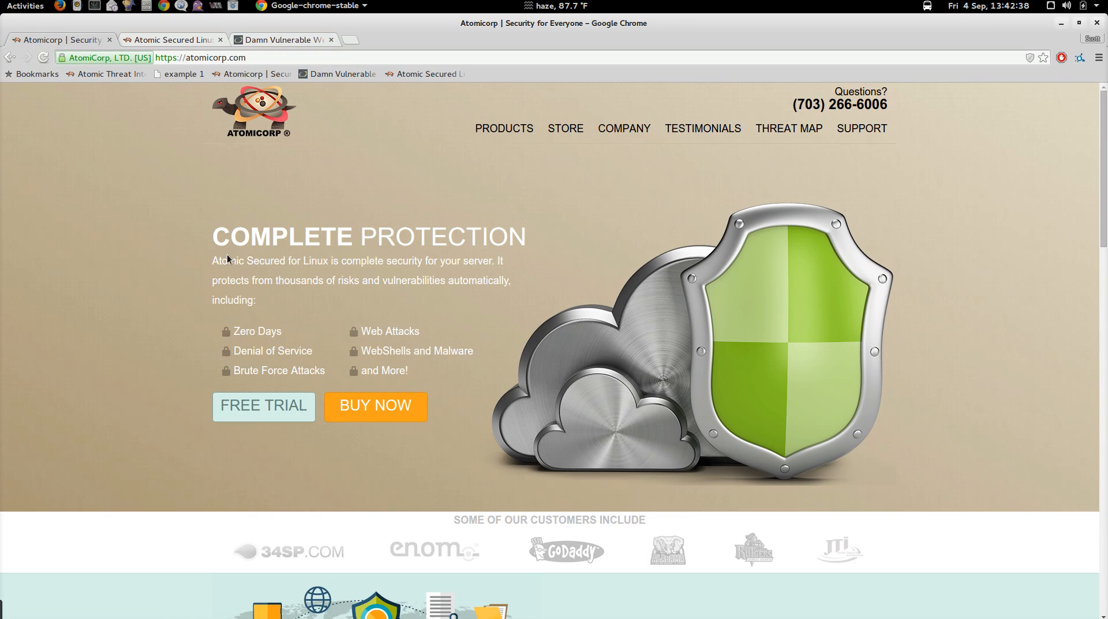
pyautogui.moveTo(178, 209)
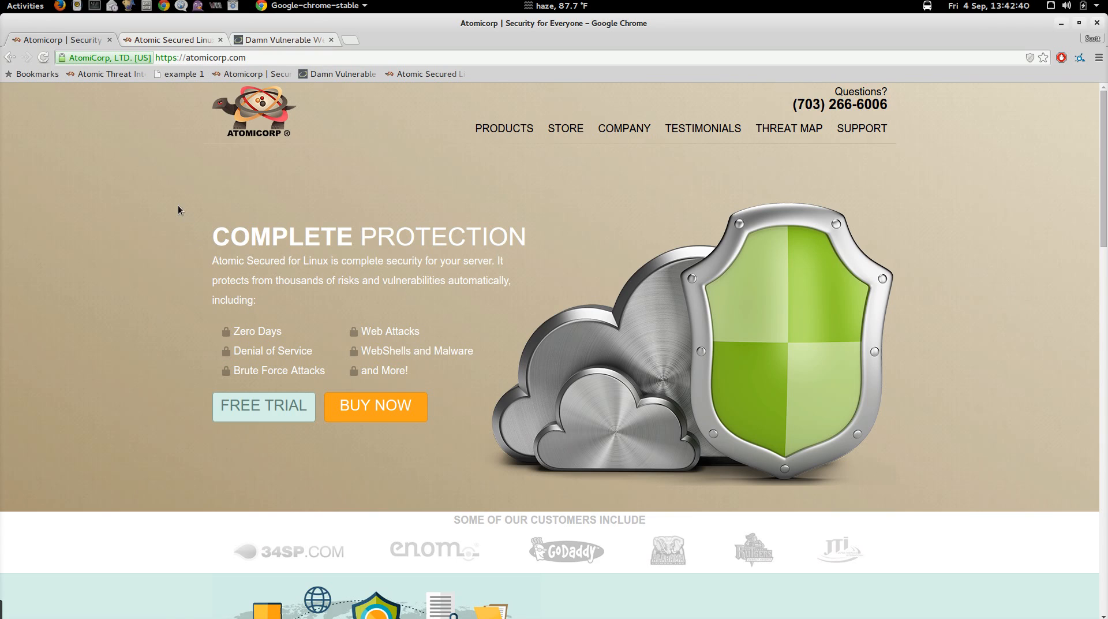
pyautogui.moveTo(281, 46)
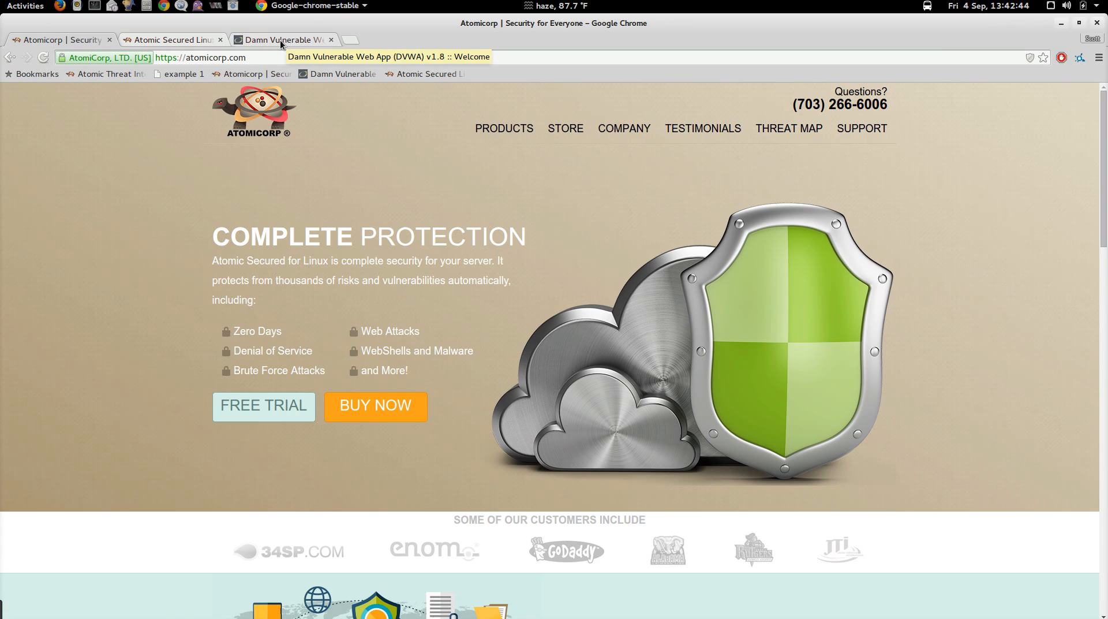
# Step: Submit "1' and 1=1 union select database(), user()#" on DVWA SQL Injection, revealing 'dvwa' and 'root@localhost'
pyautogui.click(283, 40)
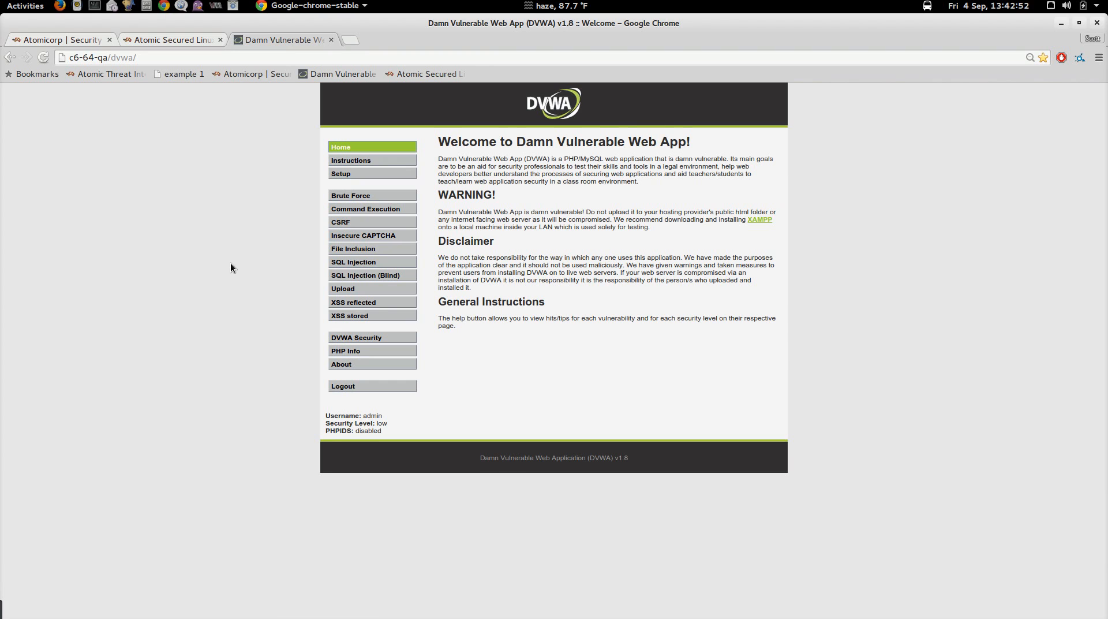
pyautogui.moveTo(353, 261)
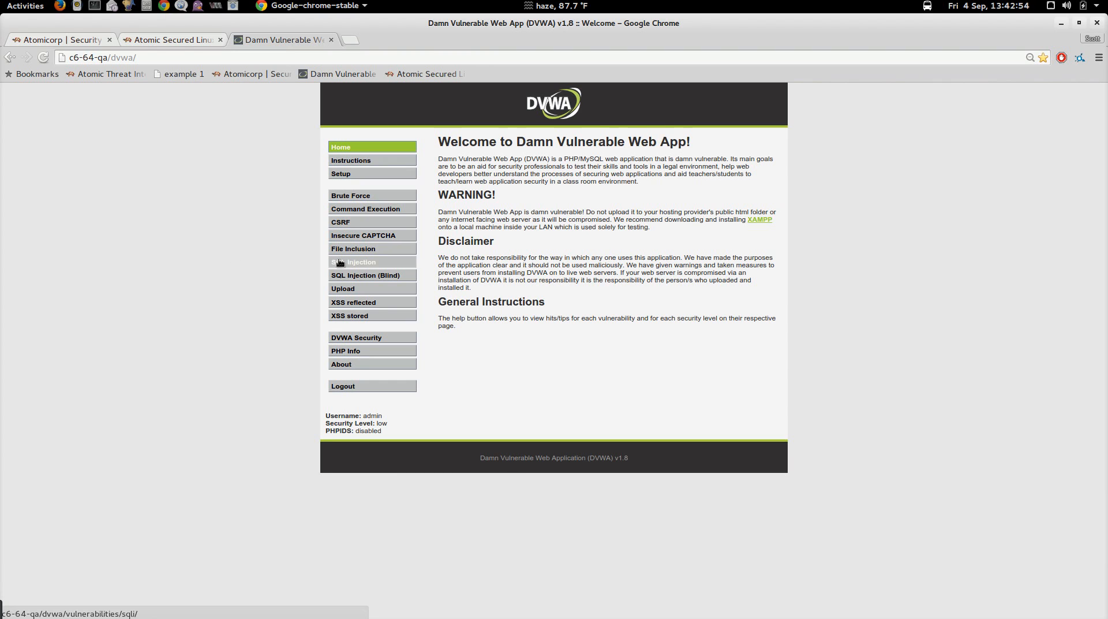
pyautogui.click(356, 262)
pyautogui.write("1' and 1=1 union select")
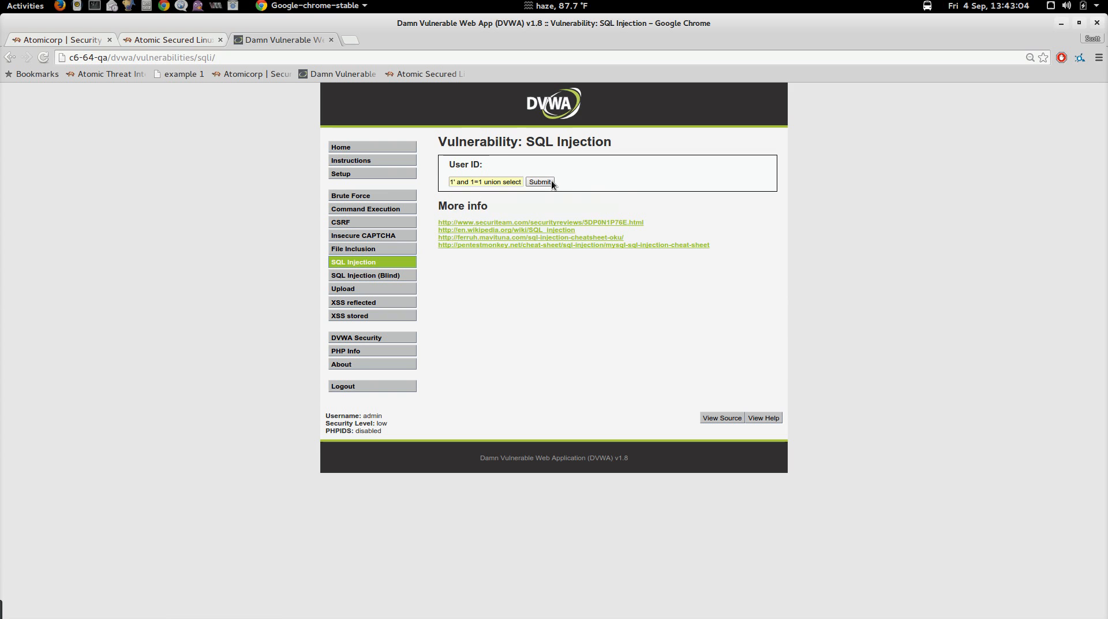
pyautogui.click(539, 182)
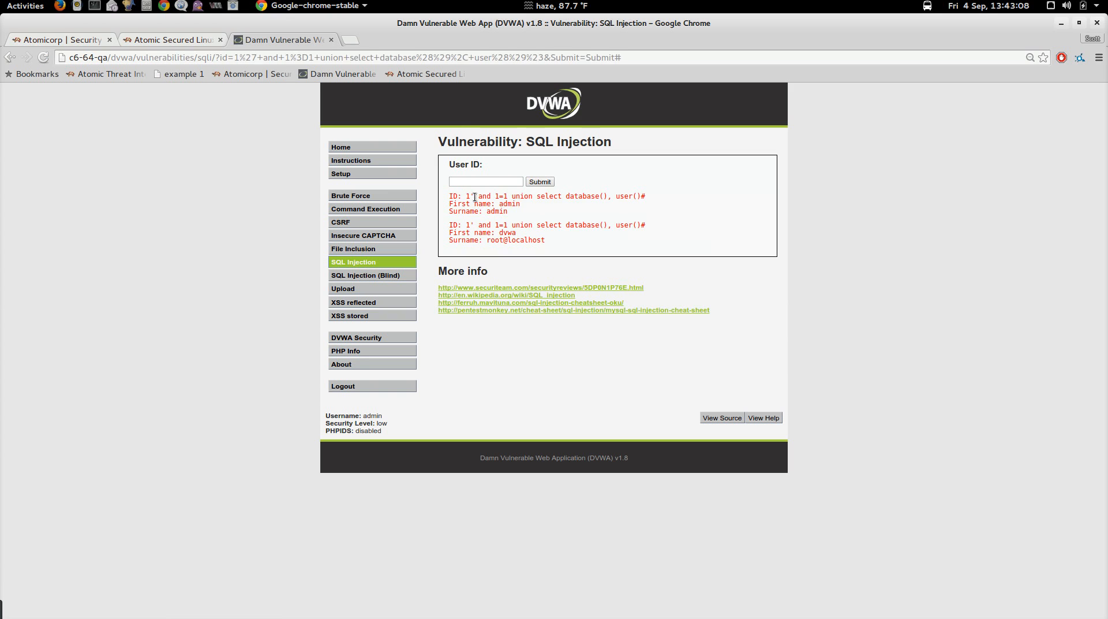
pyautogui.moveTo(465, 196); pyautogui.dragTo(519, 204)
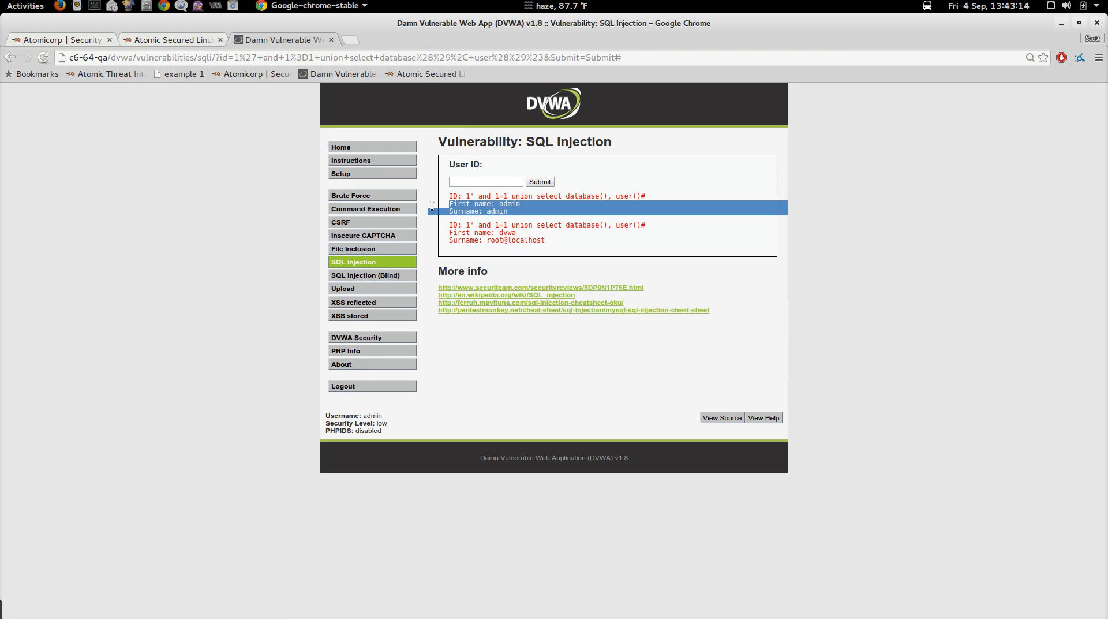
pyautogui.moveTo(405, 267)
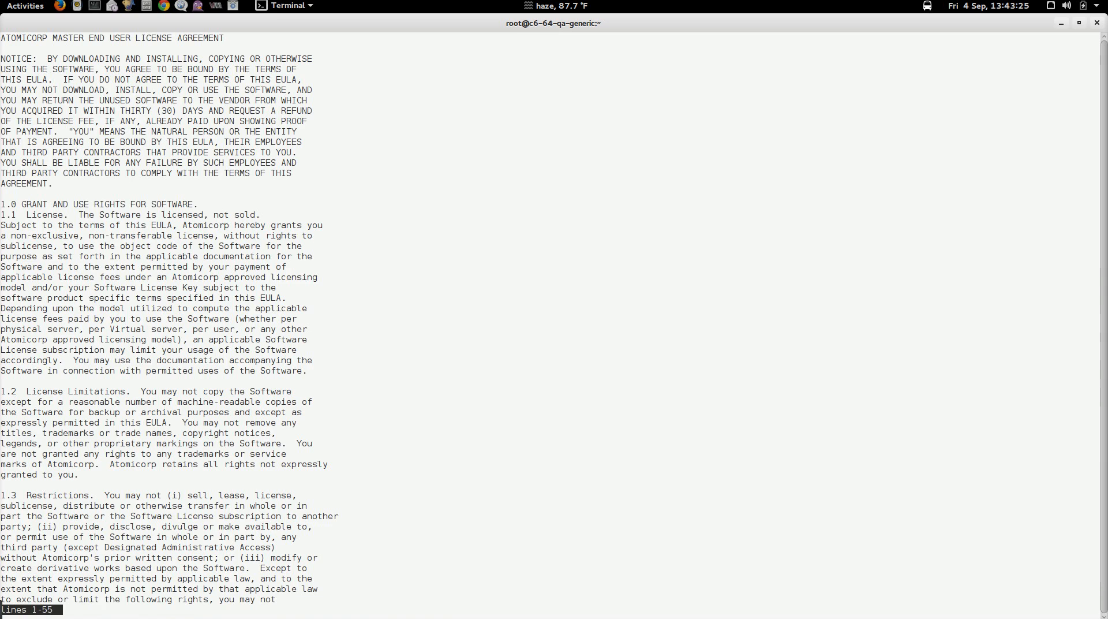
# Step: Scroll through the ASL v5.0.11 license agreement to the accept-terms prompt
pyautogui.scroll(-3)
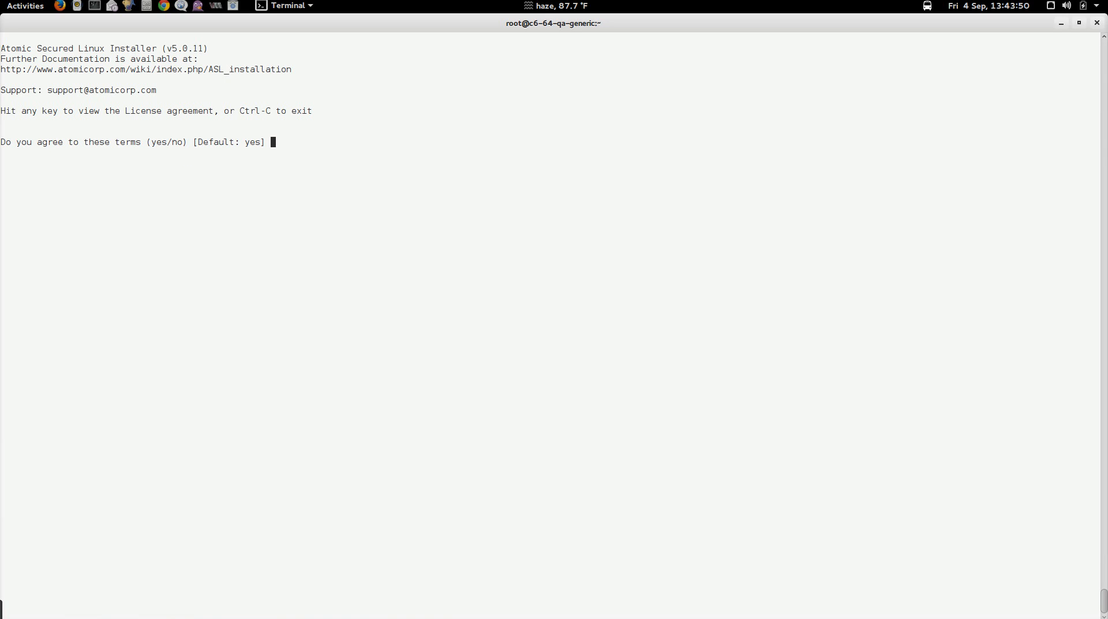
# Step: Accept the license by default and enter subscription username 'atomicorp_dev2'
pyautogui.press('Return')
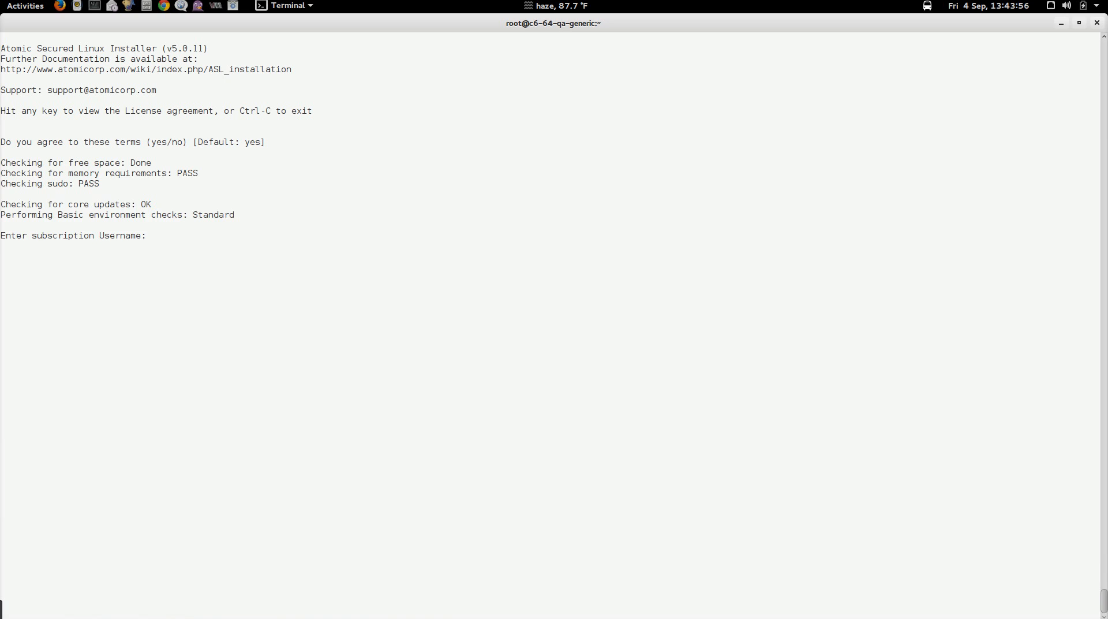
pyautogui.write('atomico')
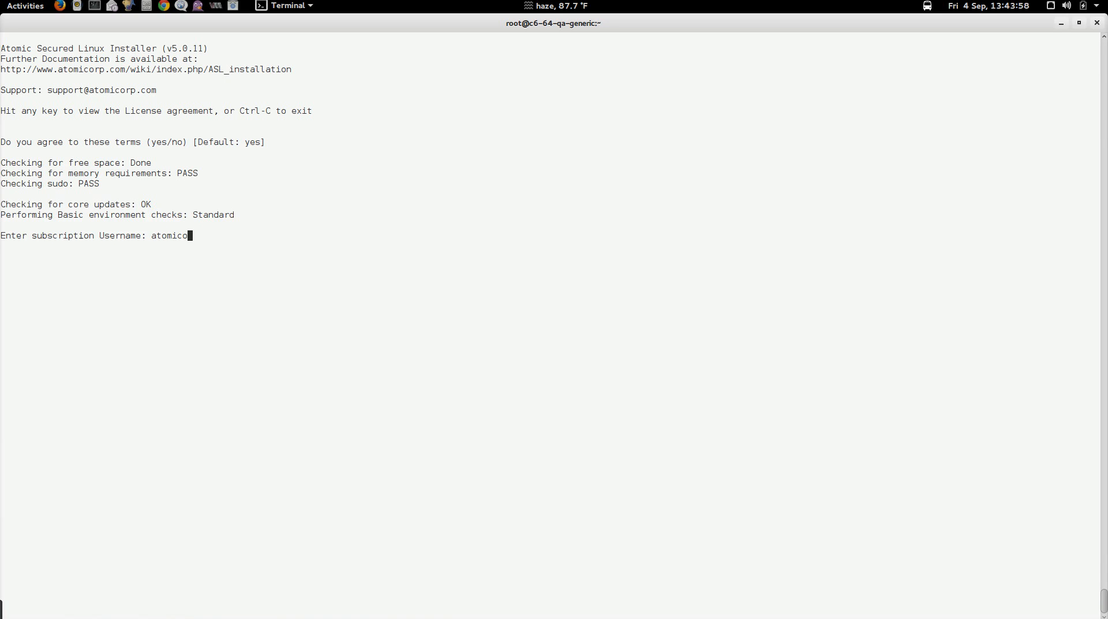
pyautogui.write('rp_dev2')
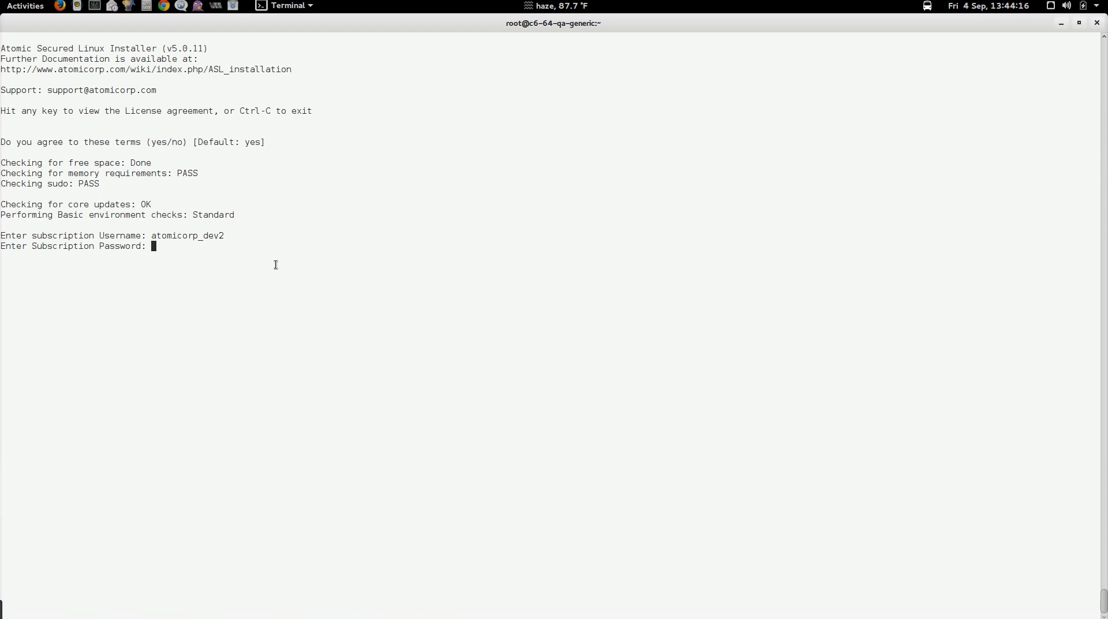
pyautogui.moveTo(214, 261)
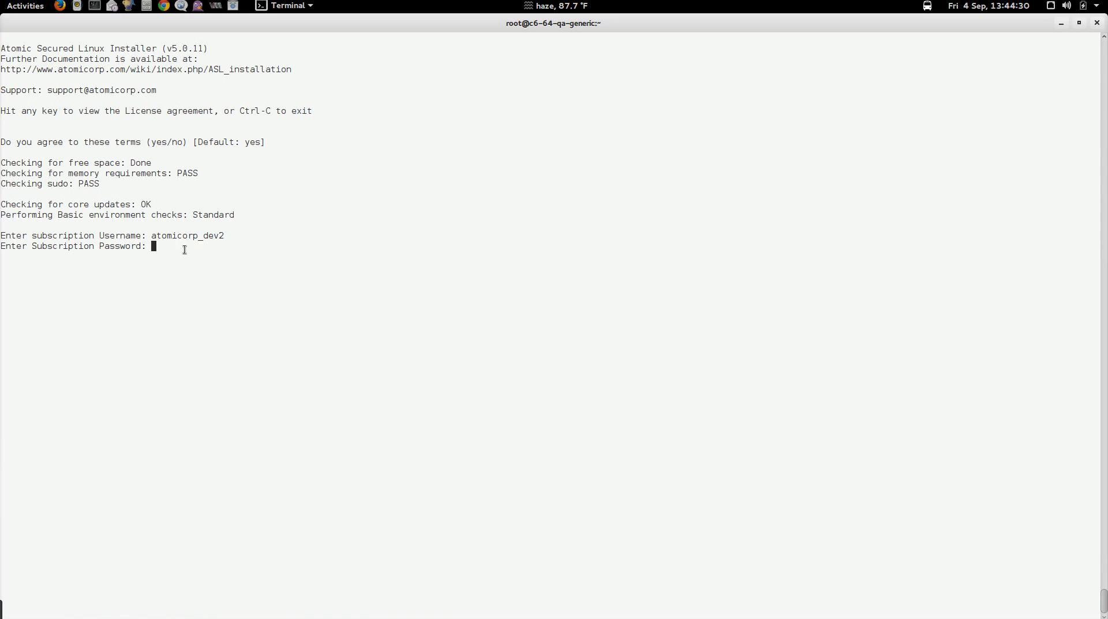
# Step: Paste the subscription password into both password prompts
pyautogui.rightClick(184, 248)
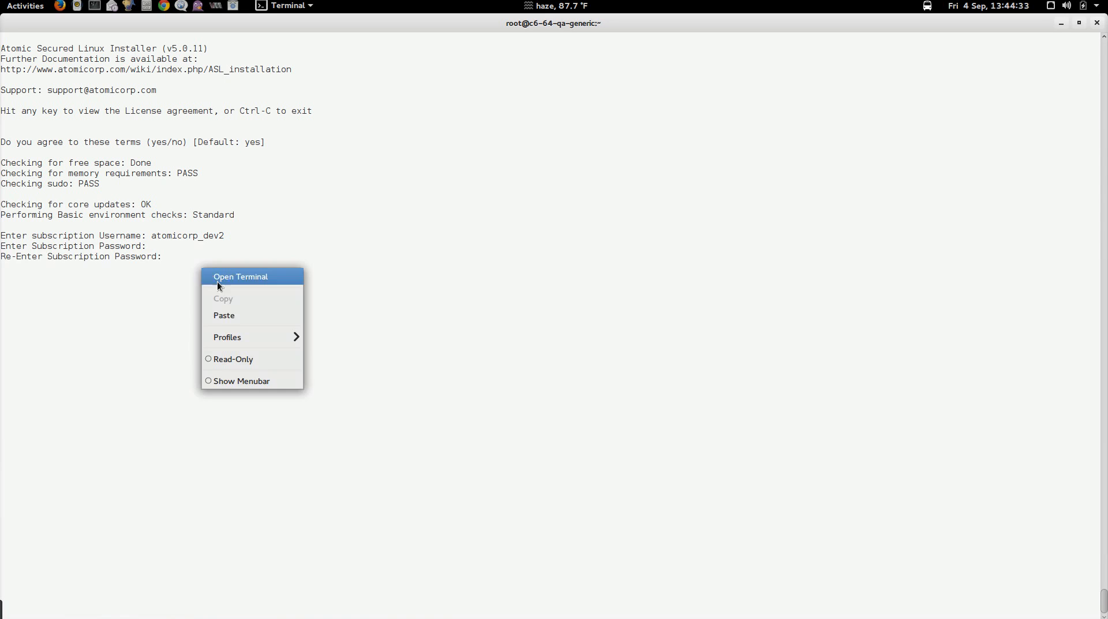
pyautogui.moveTo(235, 319)
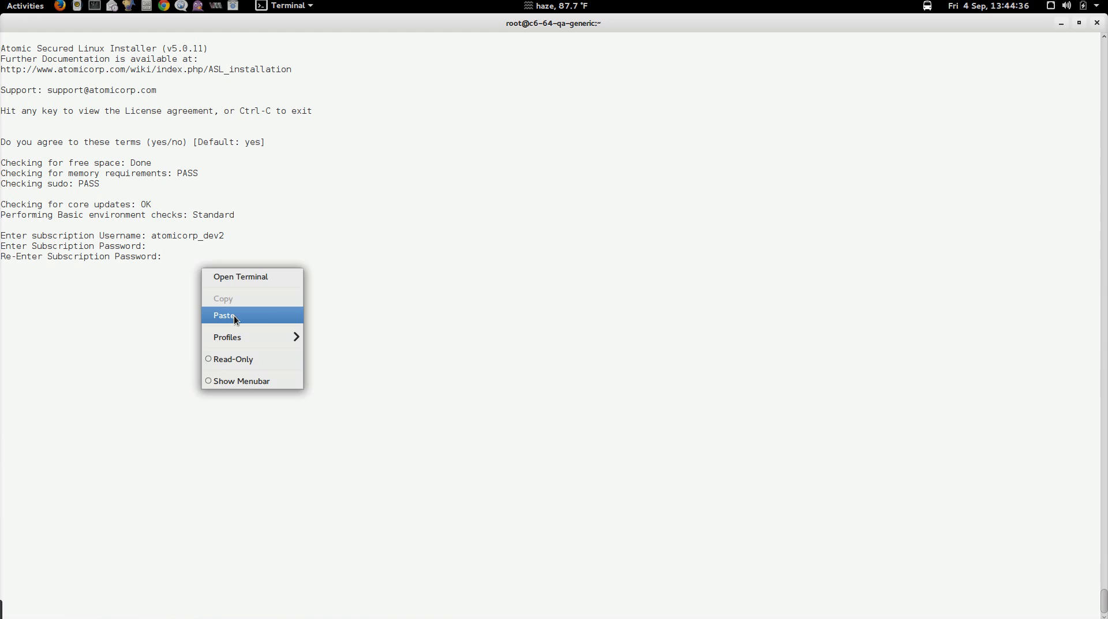
pyautogui.click(224, 315)
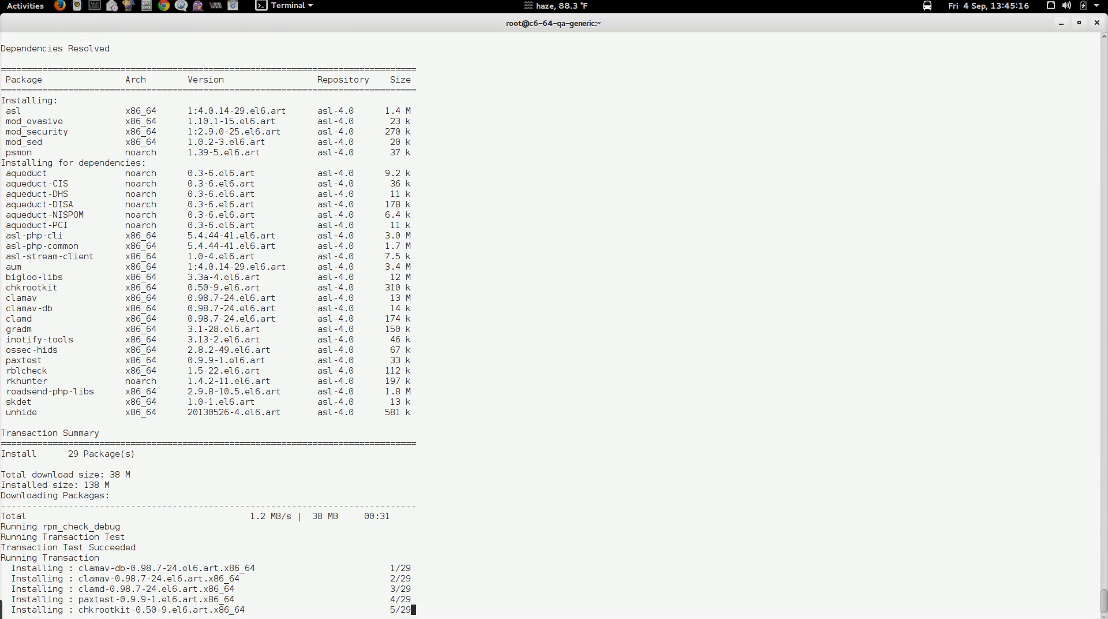
# Step: Scroll through yum's installation progress for the 29 ASL packages
pyautogui.scroll(-3)
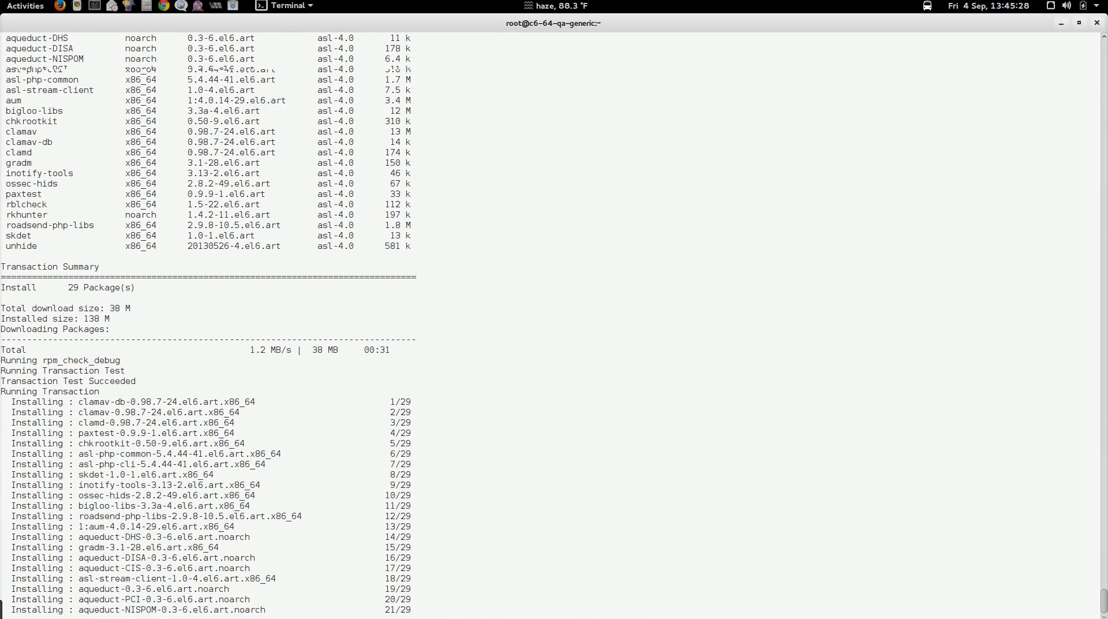
pyautogui.scroll(-3)
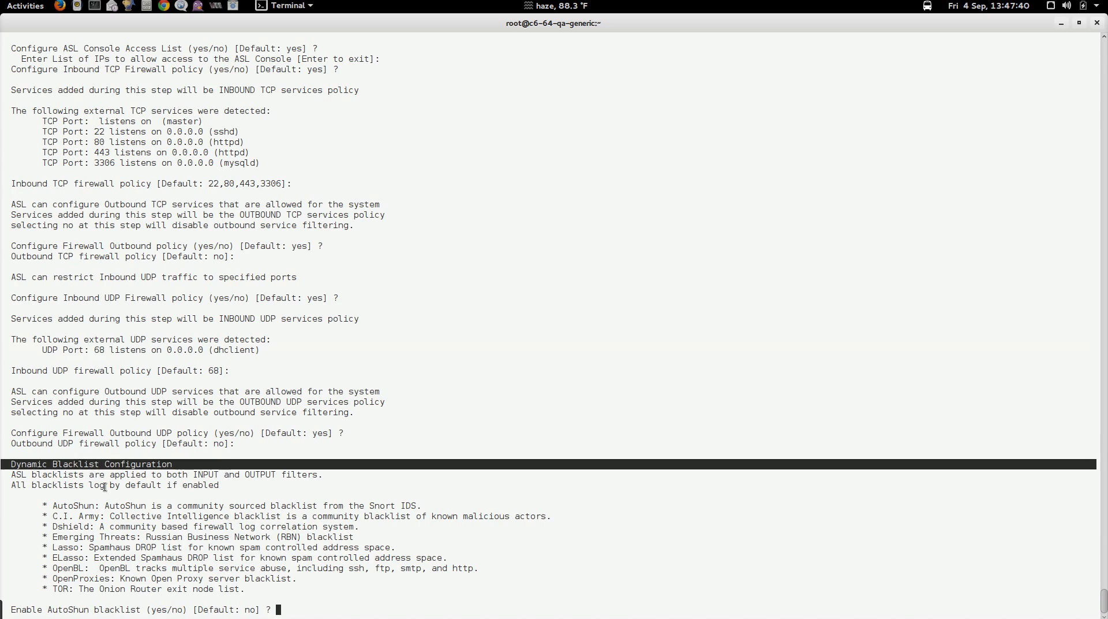
# Step: Decline every dynamic blacklist from AutoShun through TOR using the default 'no'
pyautogui.press('Return')
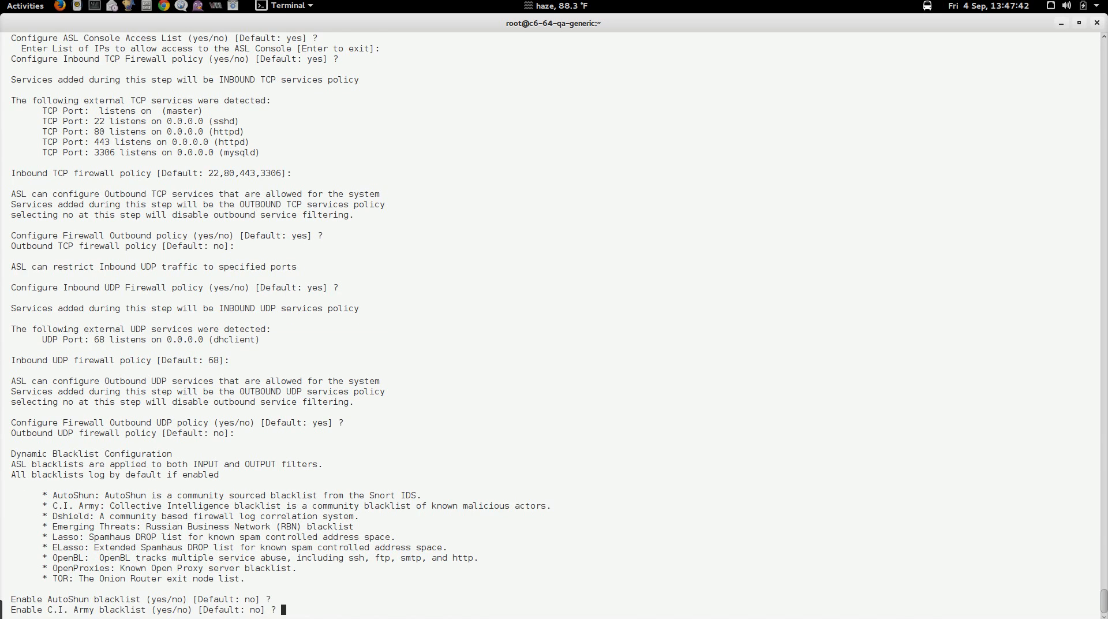
pyautogui.press('Return')
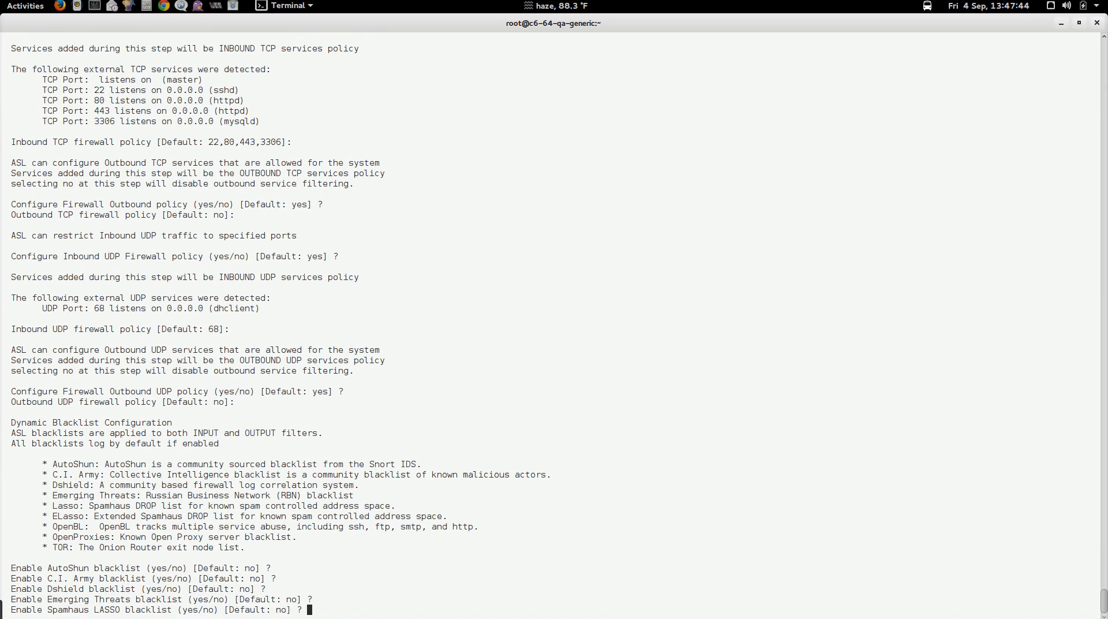
pyautogui.press('Return')
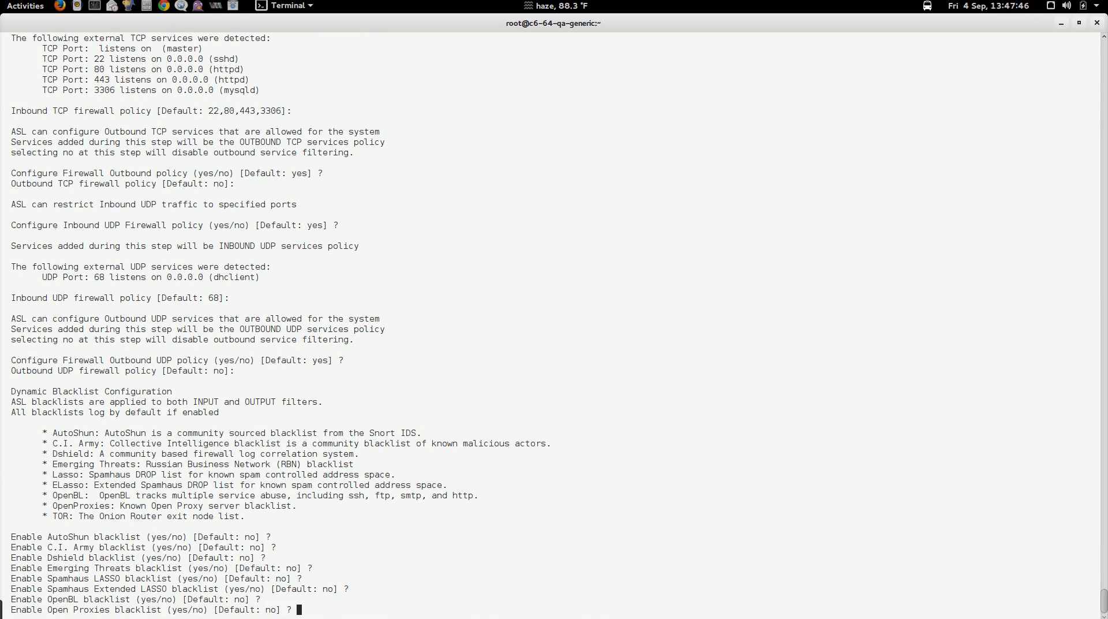
pyautogui.press('Return')
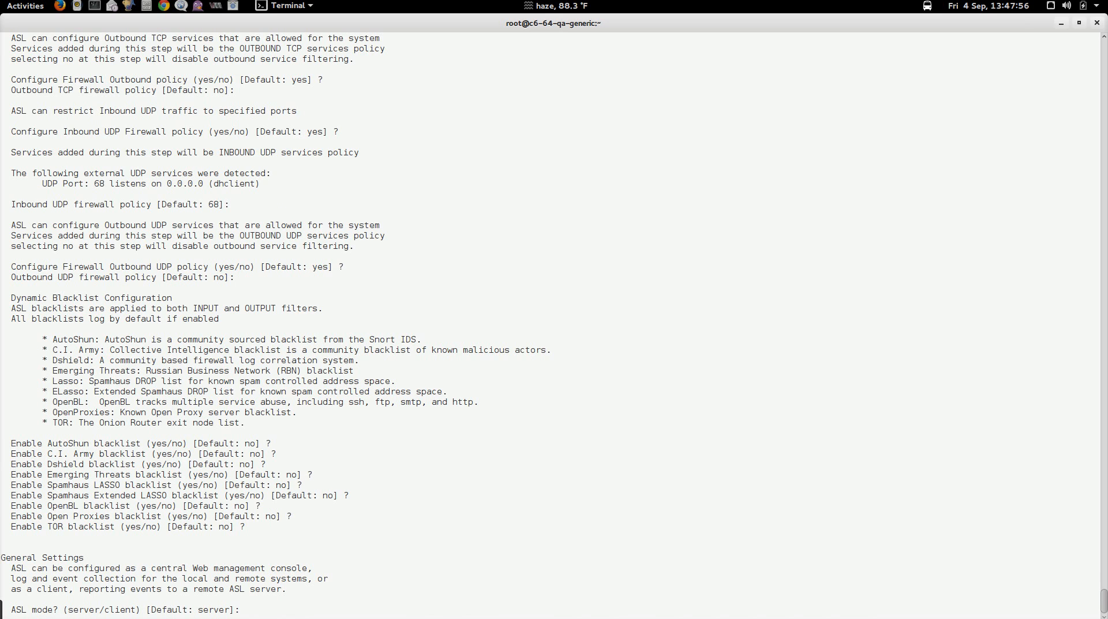
# Step: Accept server mode as the ASL mode
pyautogui.press('Return')
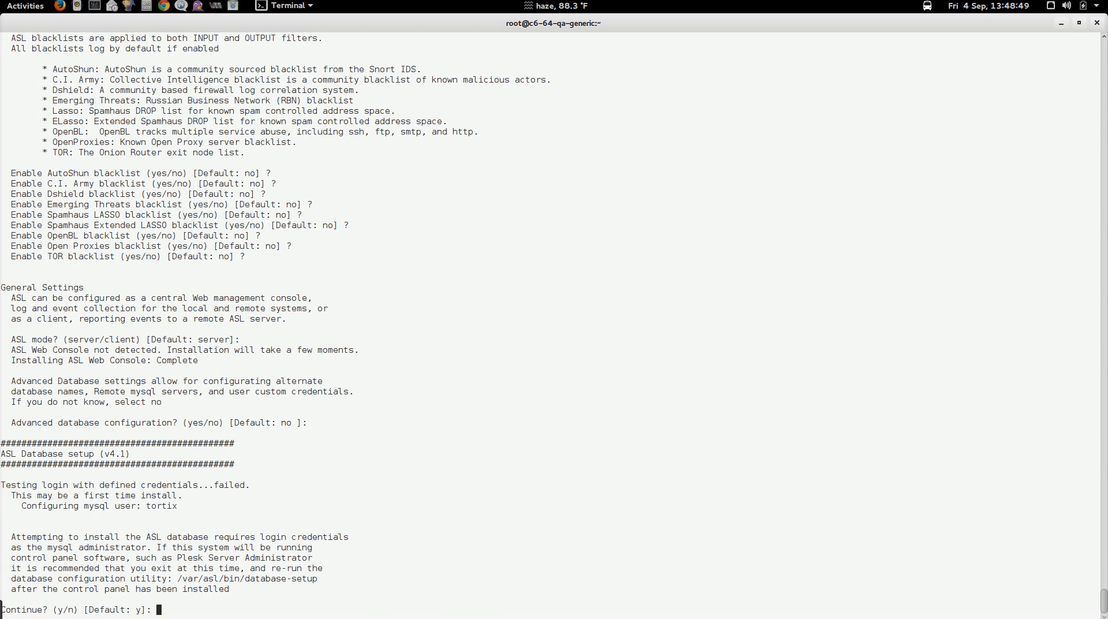
# Step: Answer 'y' to continue the ASL database setup
pyautogui.write('y')
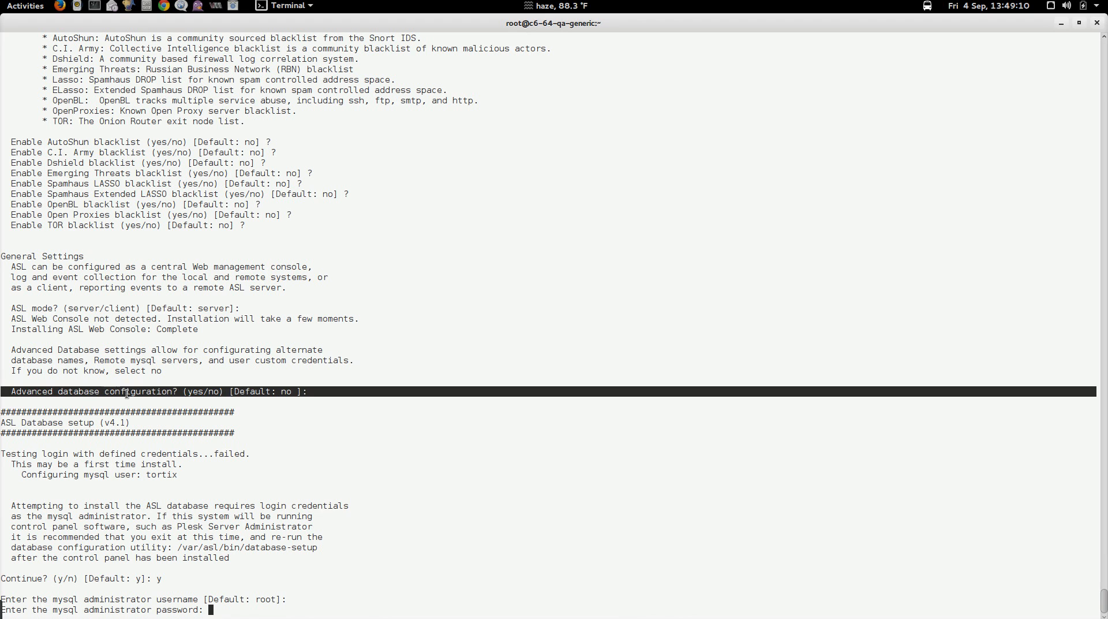
pyautogui.moveTo(212, 425)
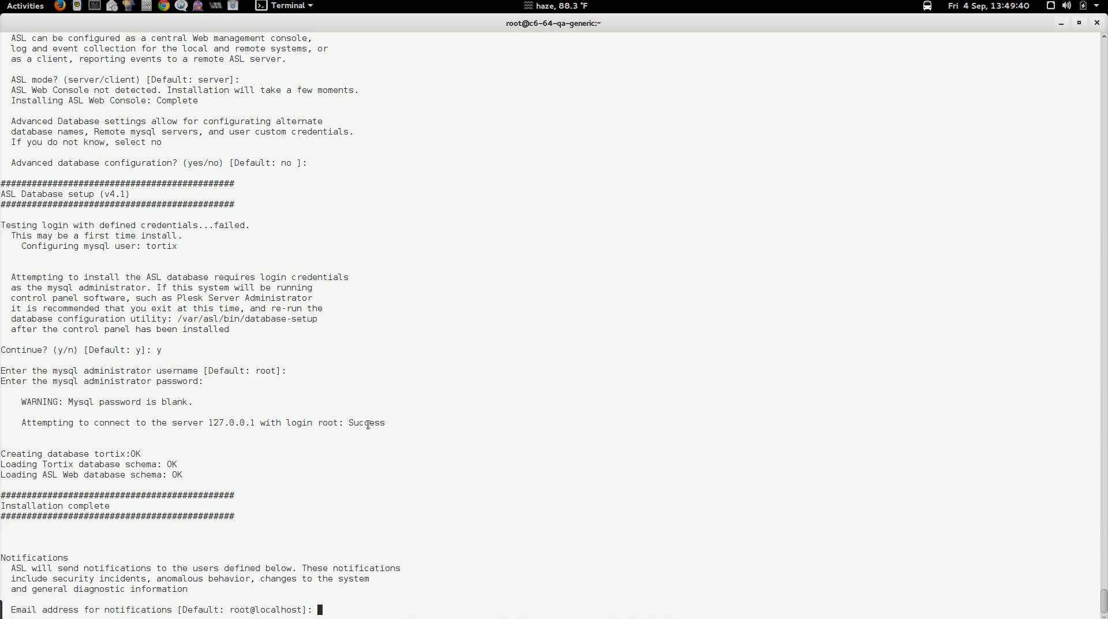
pyautogui.moveTo(438, 526)
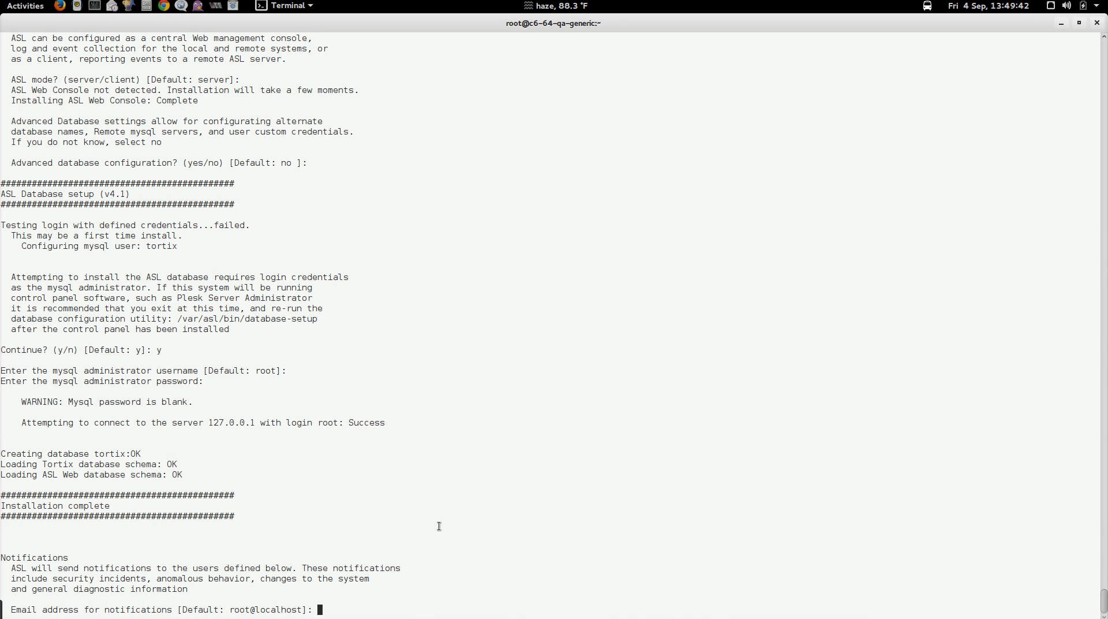
pyautogui.moveTo(59, 609)
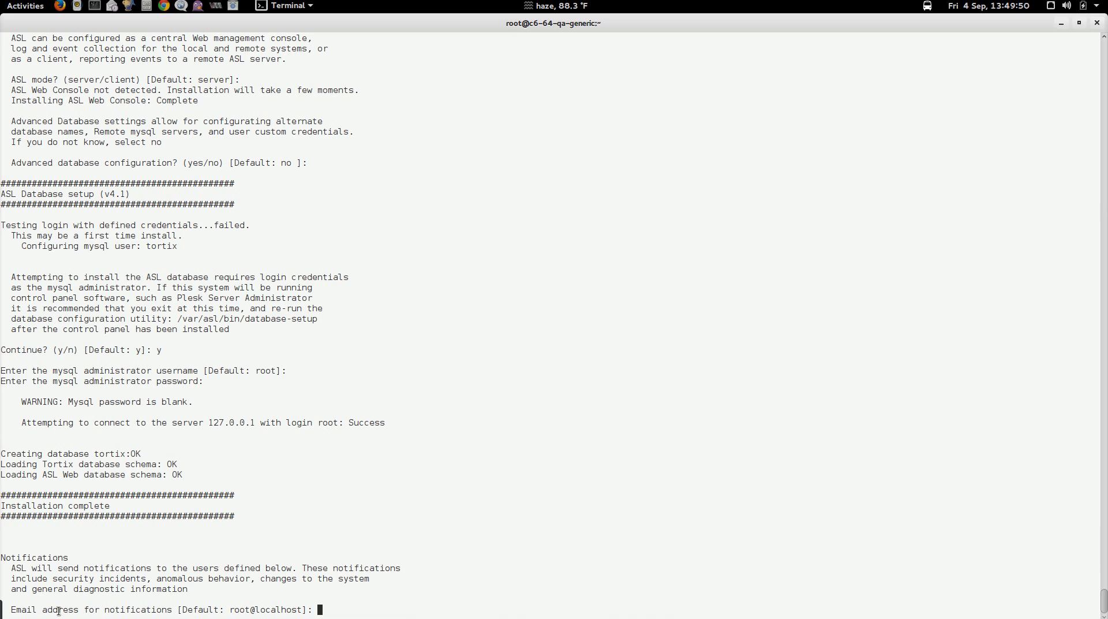
pyautogui.moveTo(154, 607)
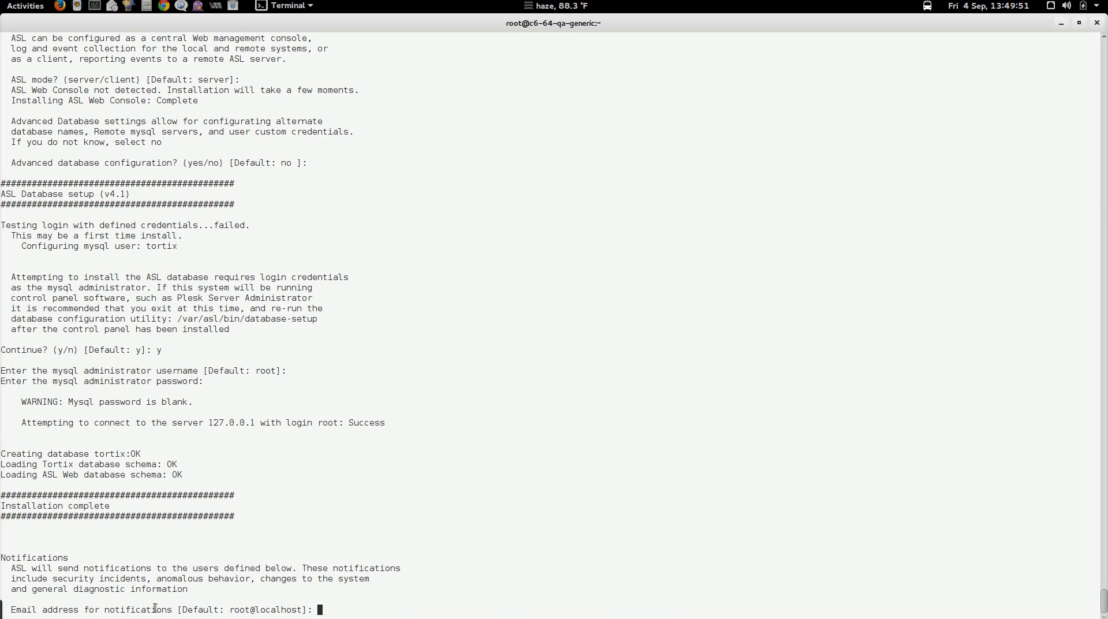
pyautogui.doubleClick(262, 608)
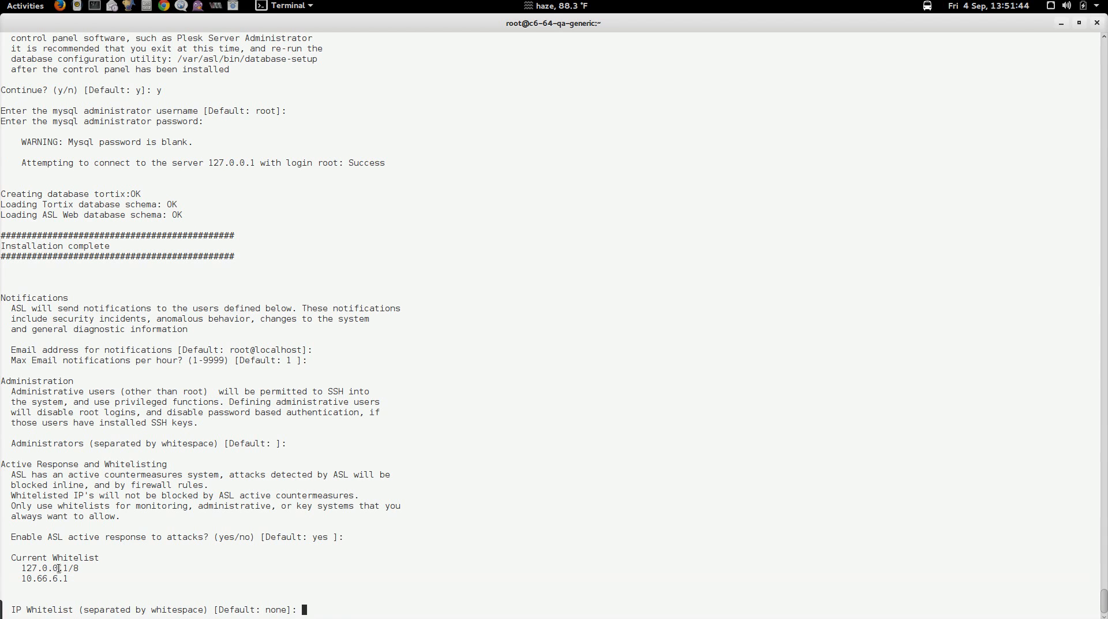
pyautogui.moveTo(351, 594)
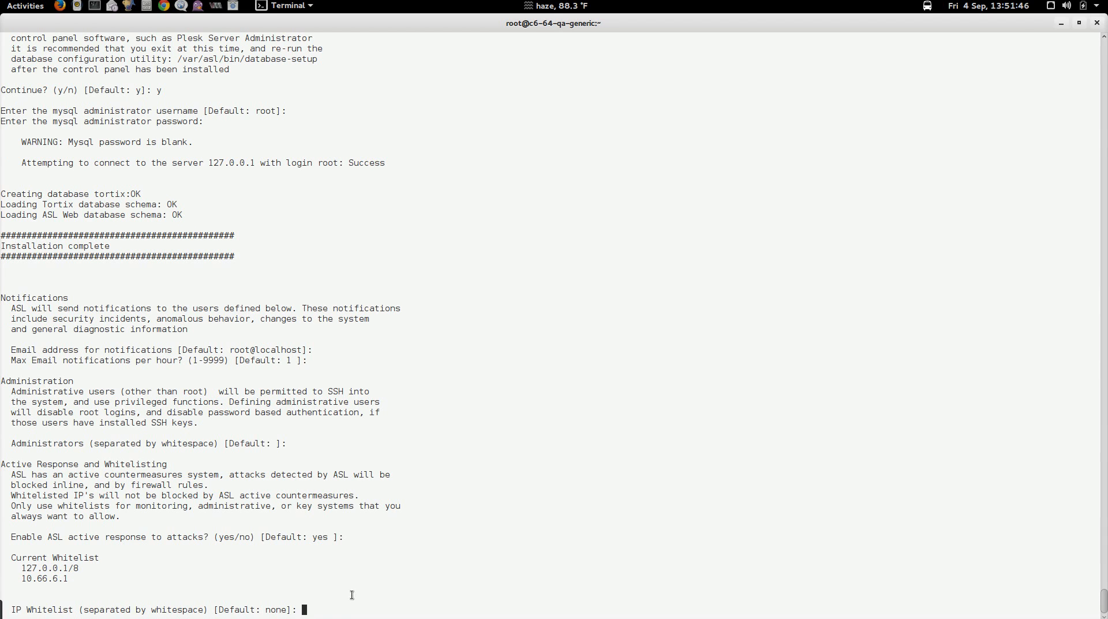
pyautogui.moveTo(353, 594)
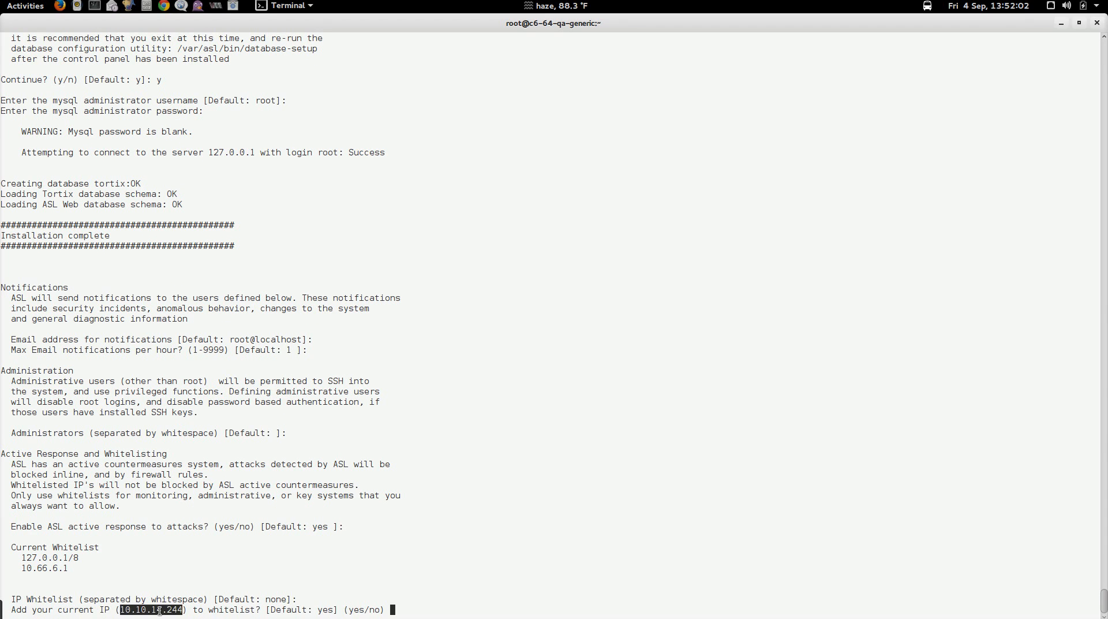
pyautogui.moveTo(535, 604)
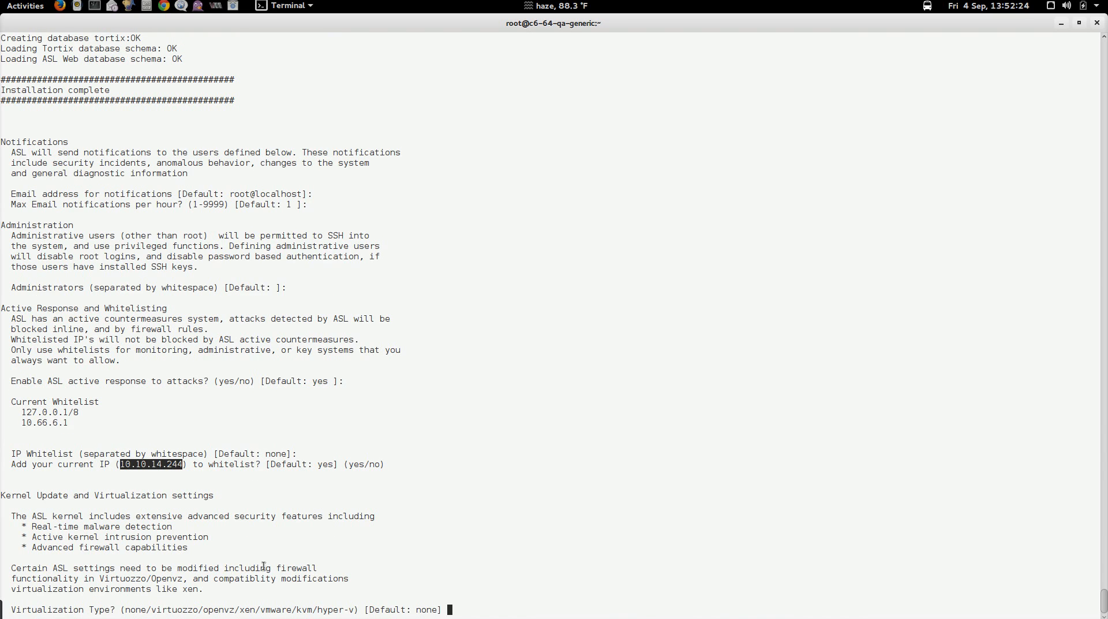
pyautogui.moveTo(528, 597)
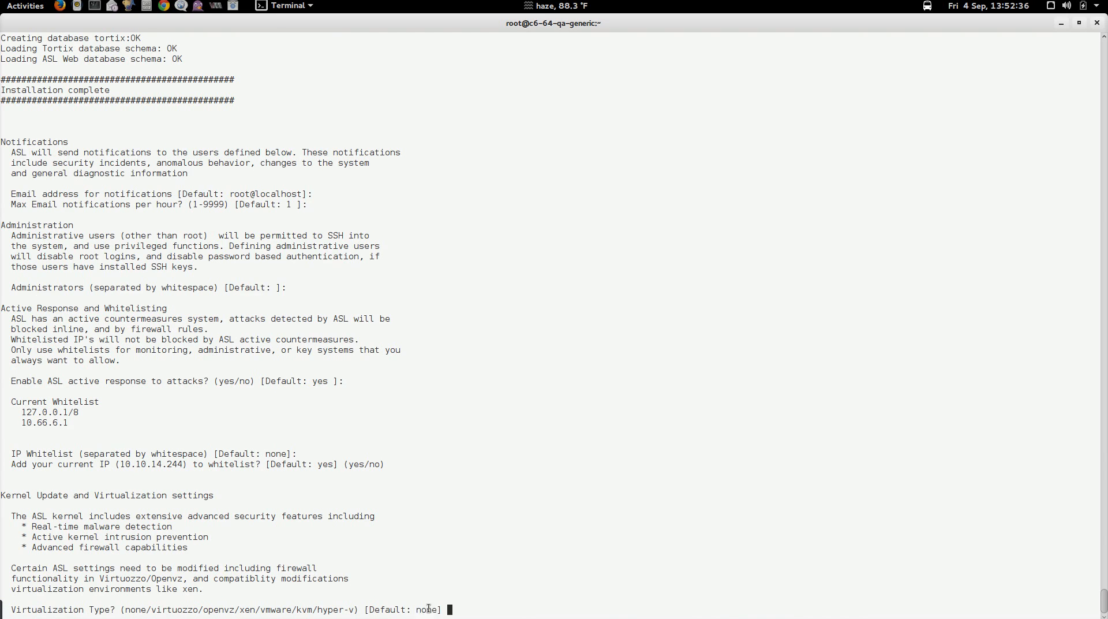
# Step: Keep the virtualization type at the default 'none'
pyautogui.doubleClick(426, 609)
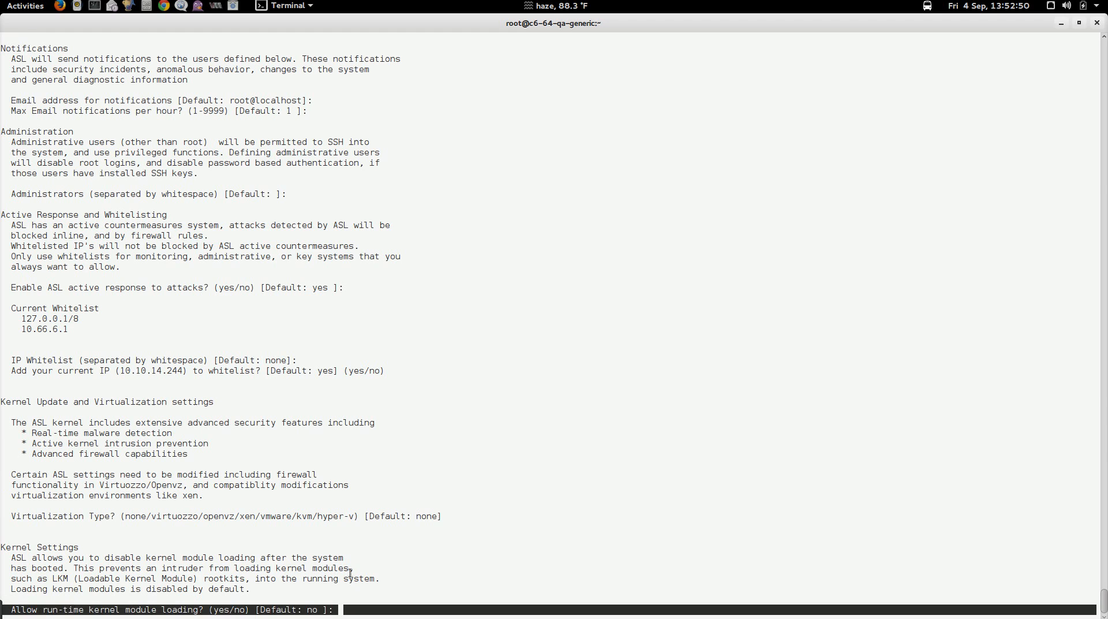
pyautogui.moveTo(544, 448)
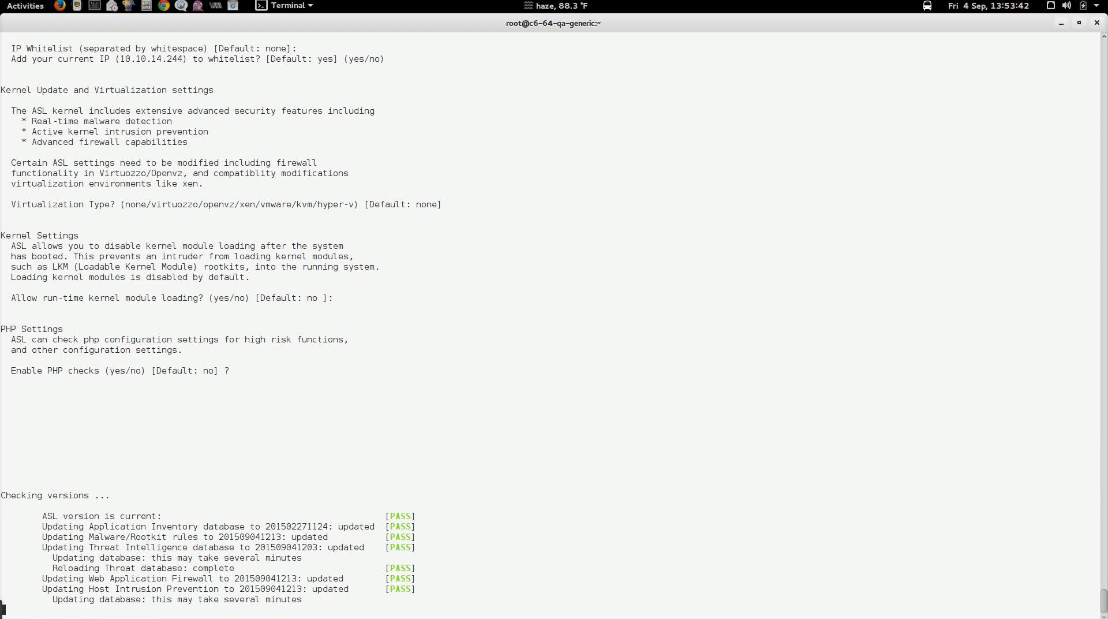
pyautogui.moveTo(10, 442)
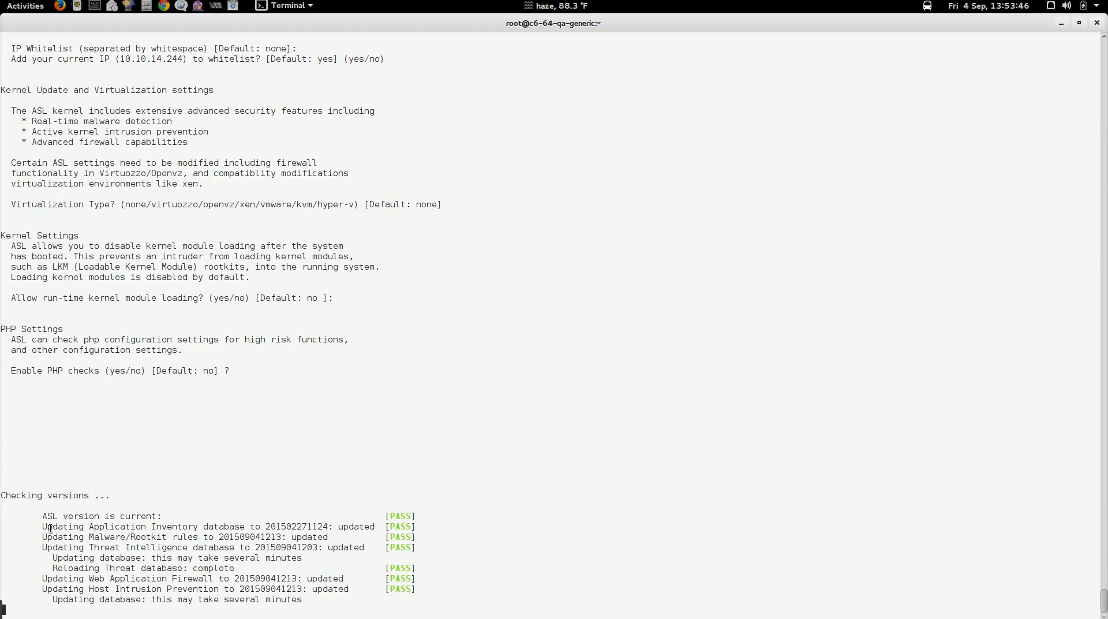
pyautogui.moveTo(123, 529)
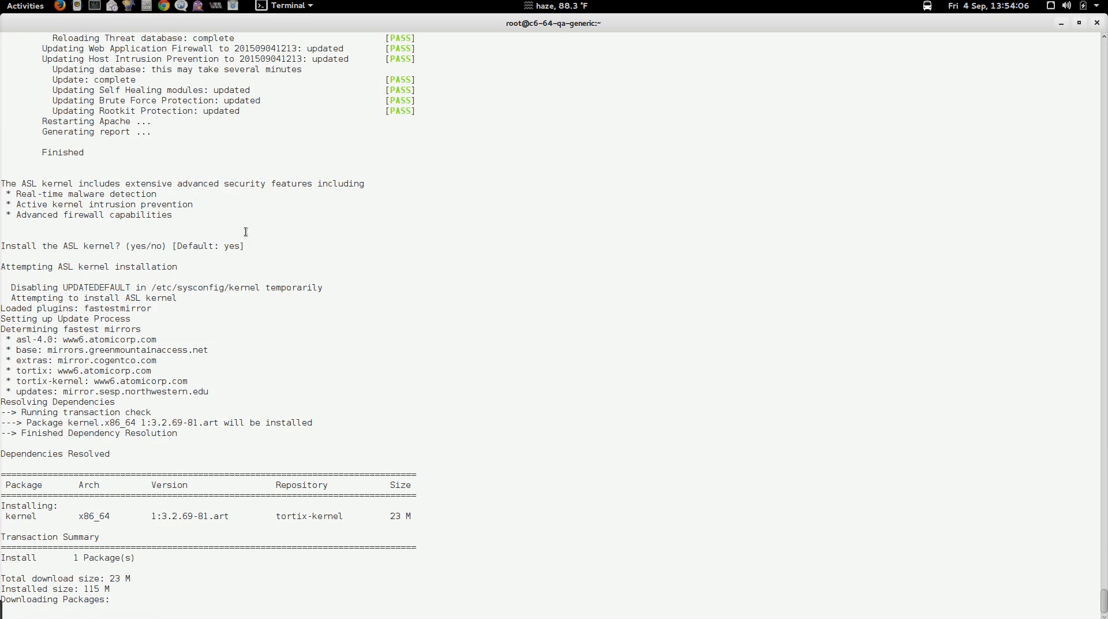
pyautogui.moveTo(299, 267)
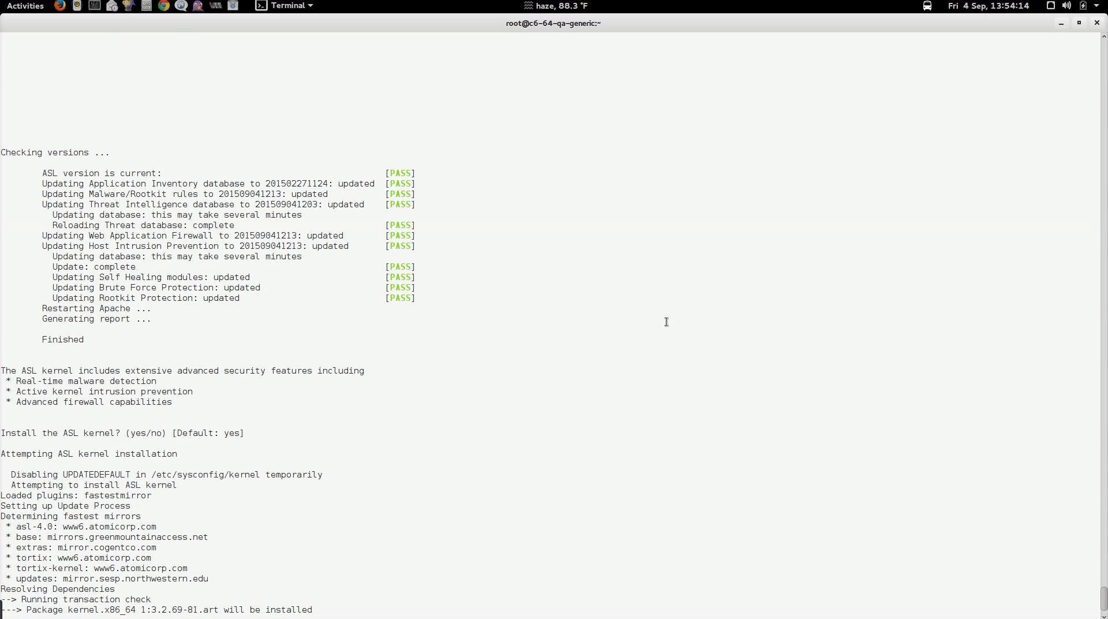
pyautogui.moveTo(621, 312)
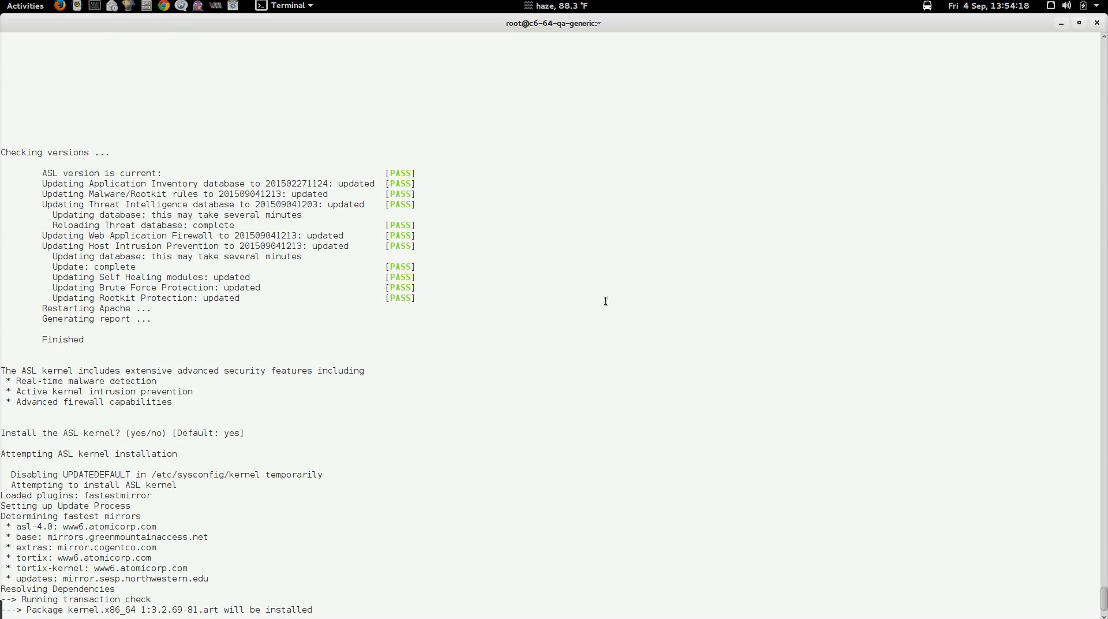
pyautogui.moveTo(597, 291)
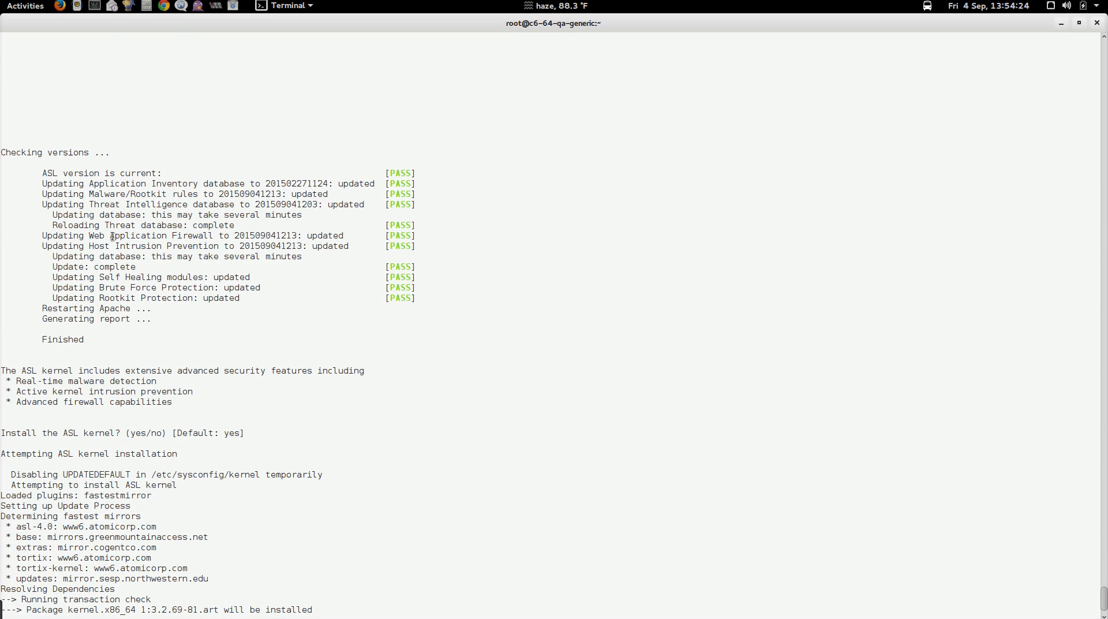
pyautogui.moveTo(437, 252)
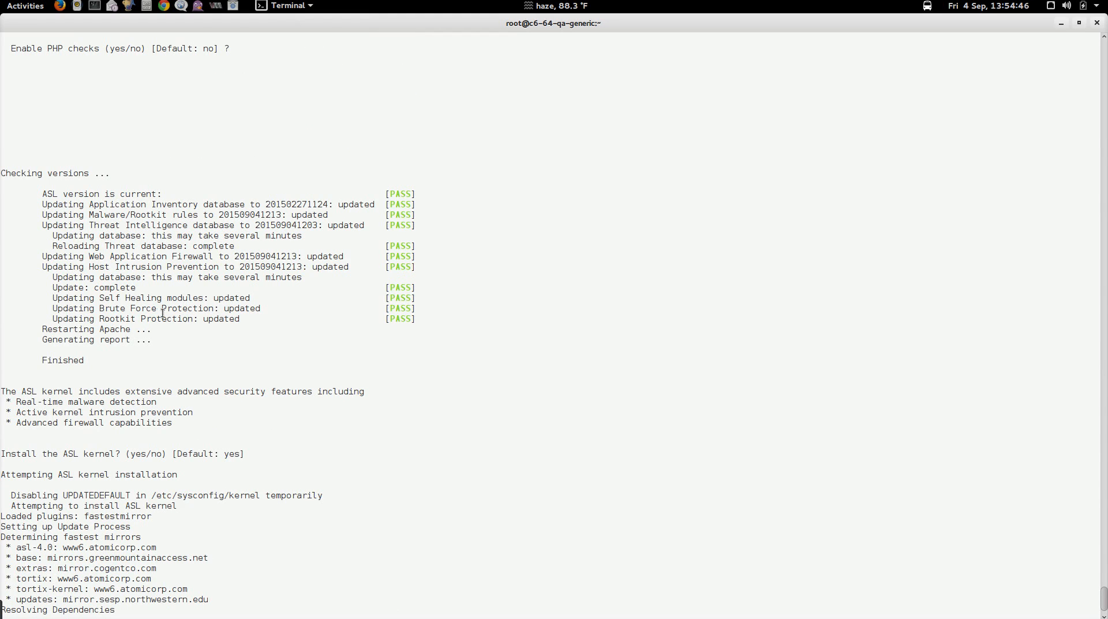
# Step: Scroll the terminal to review the security database update and kernel install output
pyautogui.scroll(-3)
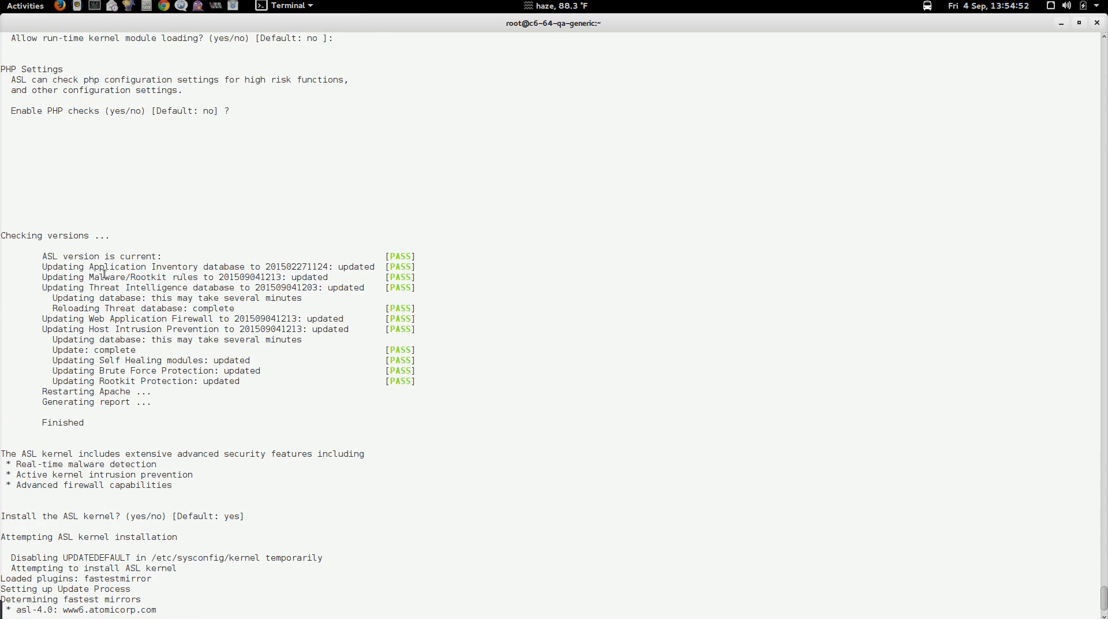
pyautogui.moveTo(217, 295)
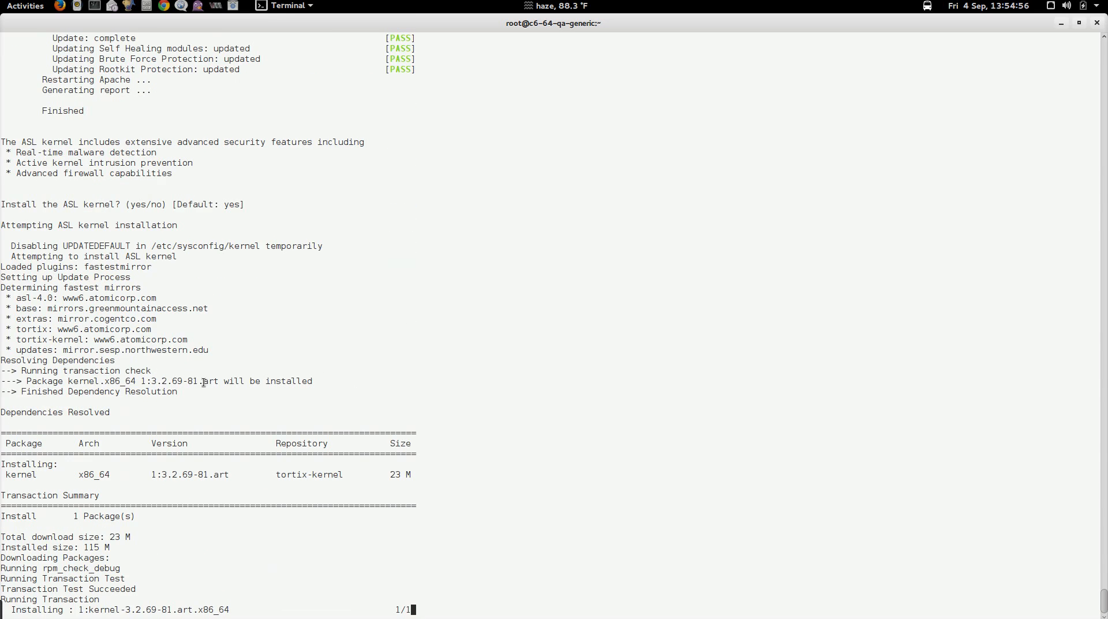
pyautogui.moveTo(235, 365)
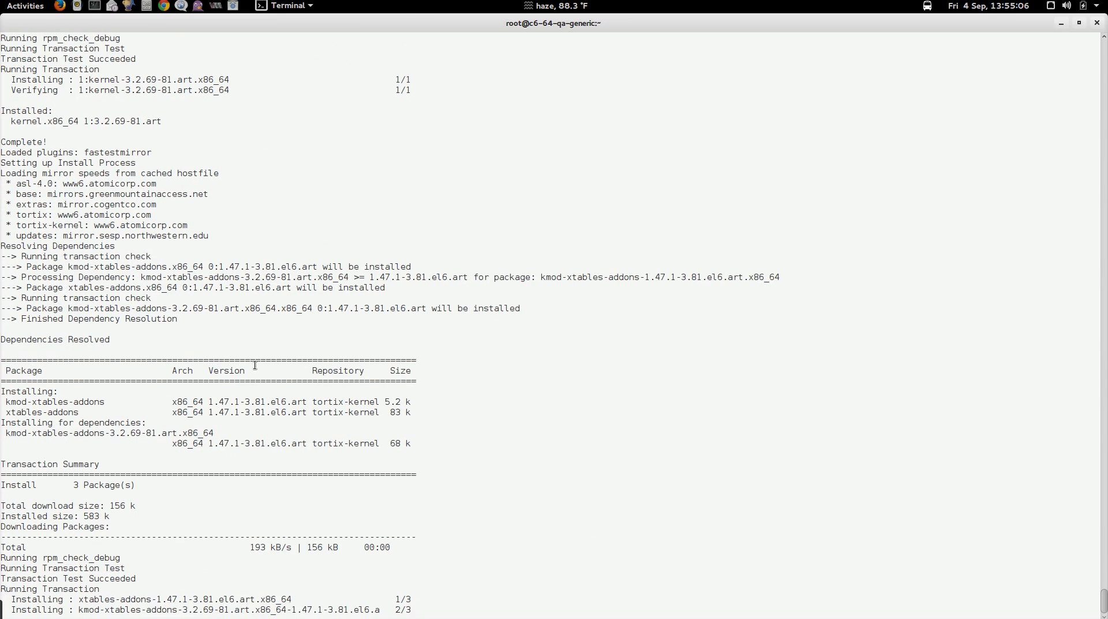
# Step: Scroll the installer output while the ASL kernel, xtables-addons and GRUB setup finish
pyautogui.scroll(-3)
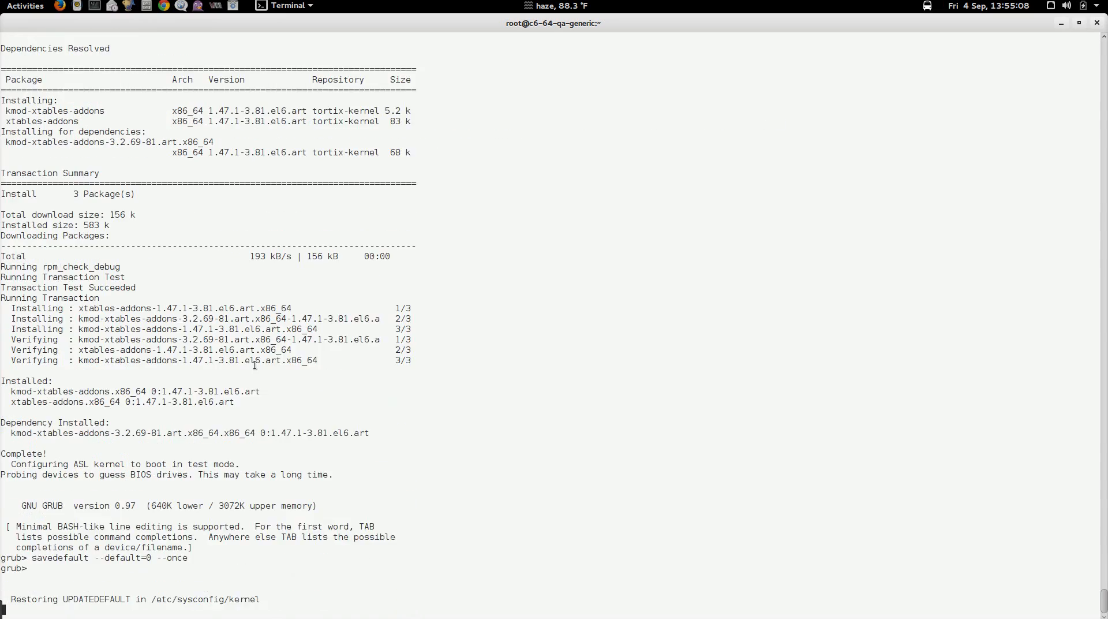
pyautogui.scroll(-3)
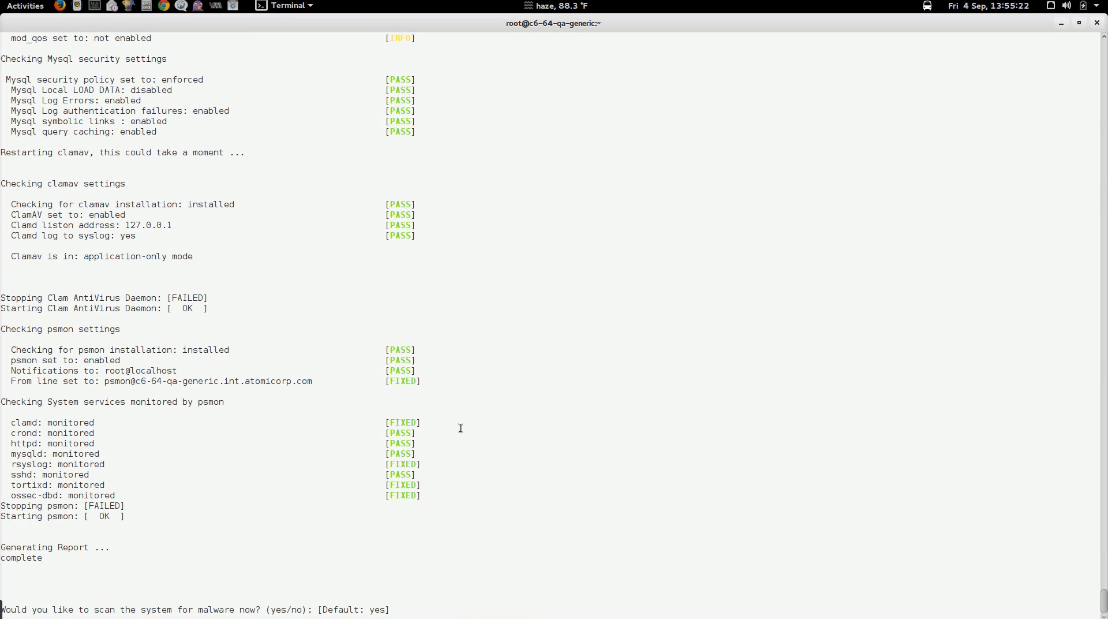
# Step: Answer 'no' to the malware scan so the ASL installer finishes, then open a new Chrome tab
pyautogui.write('no')
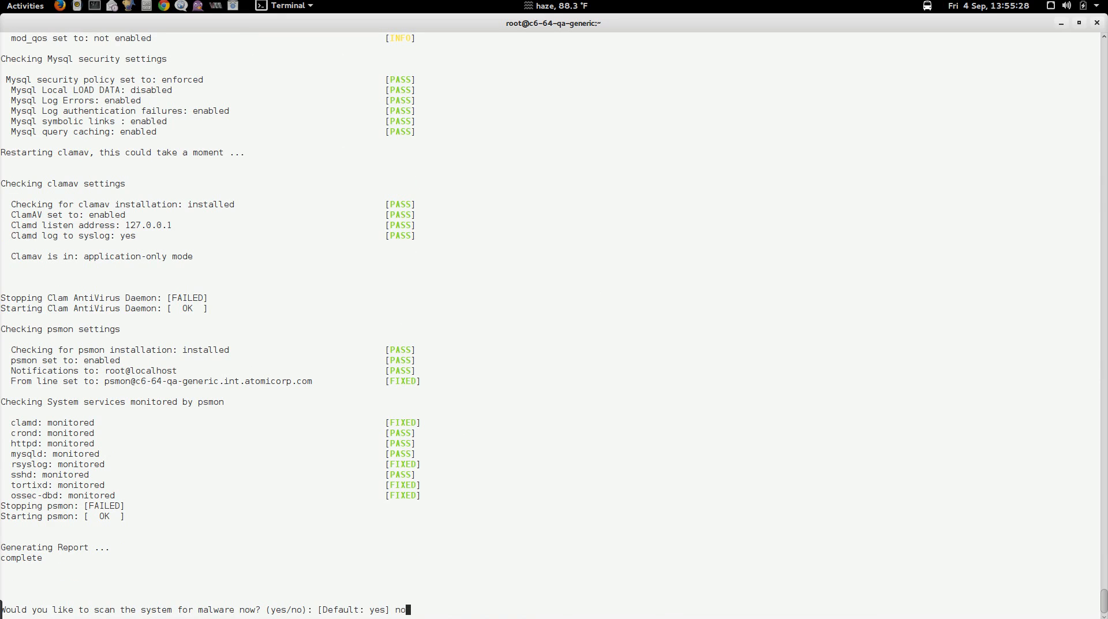
pyautogui.press('Return')
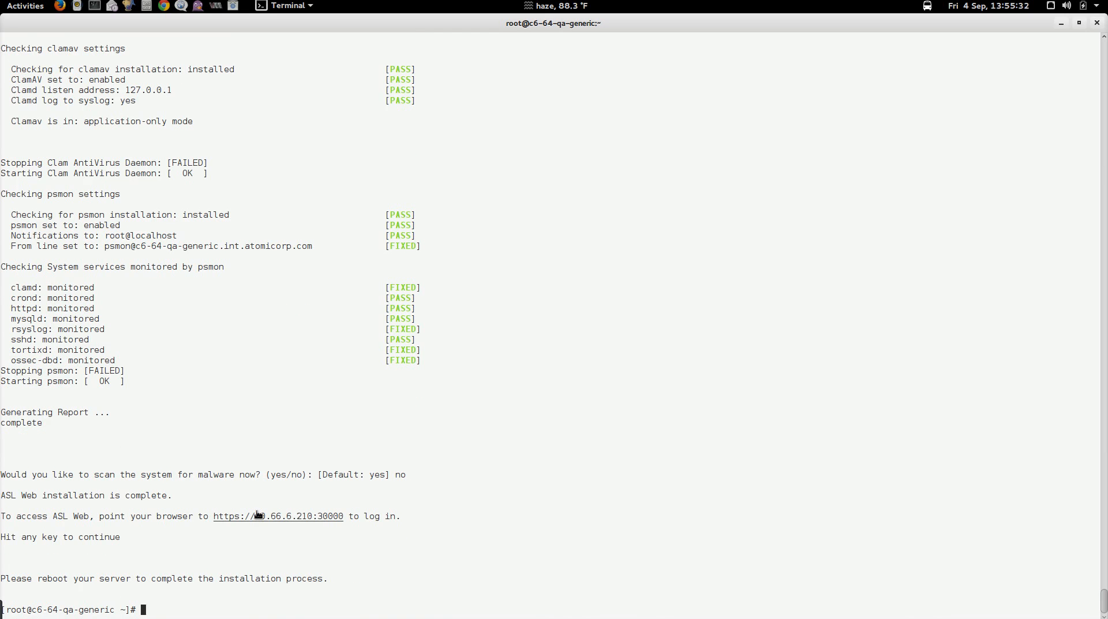
pyautogui.moveTo(343, 515)
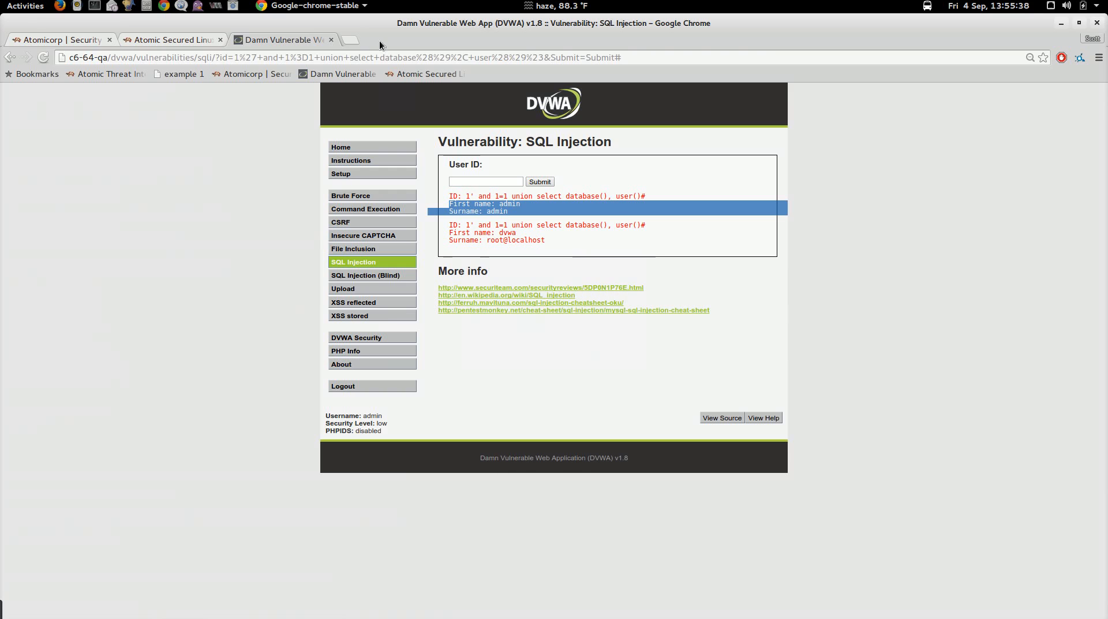
pyautogui.click(346, 40)
pyautogui.write('https://10.66.6.210:30000')
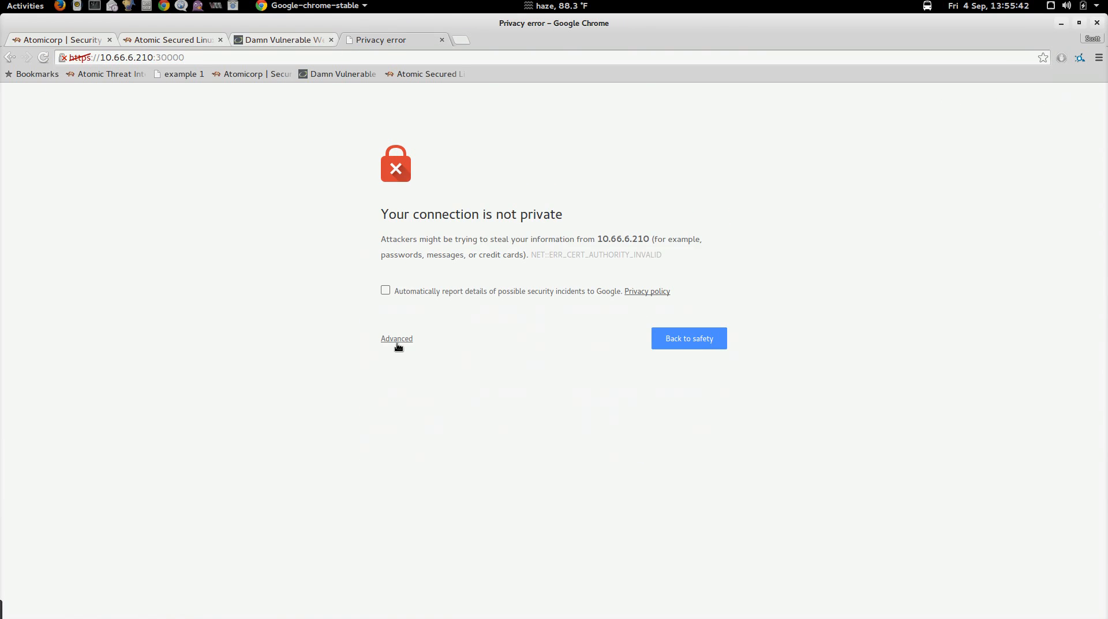
pyautogui.click(397, 338)
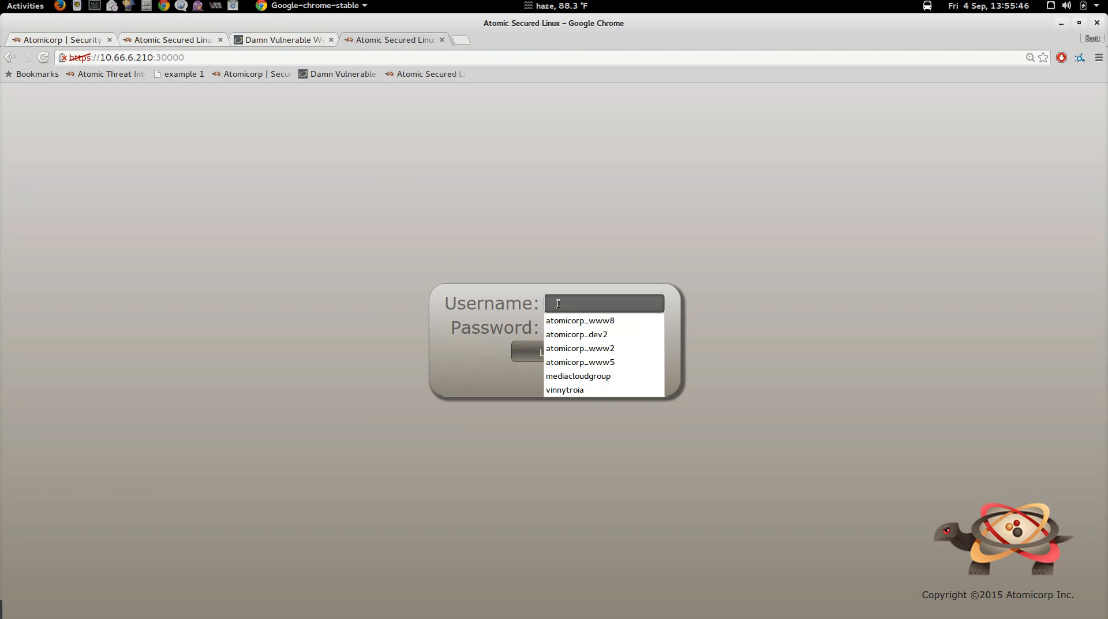
pyautogui.rightClick(604, 327)
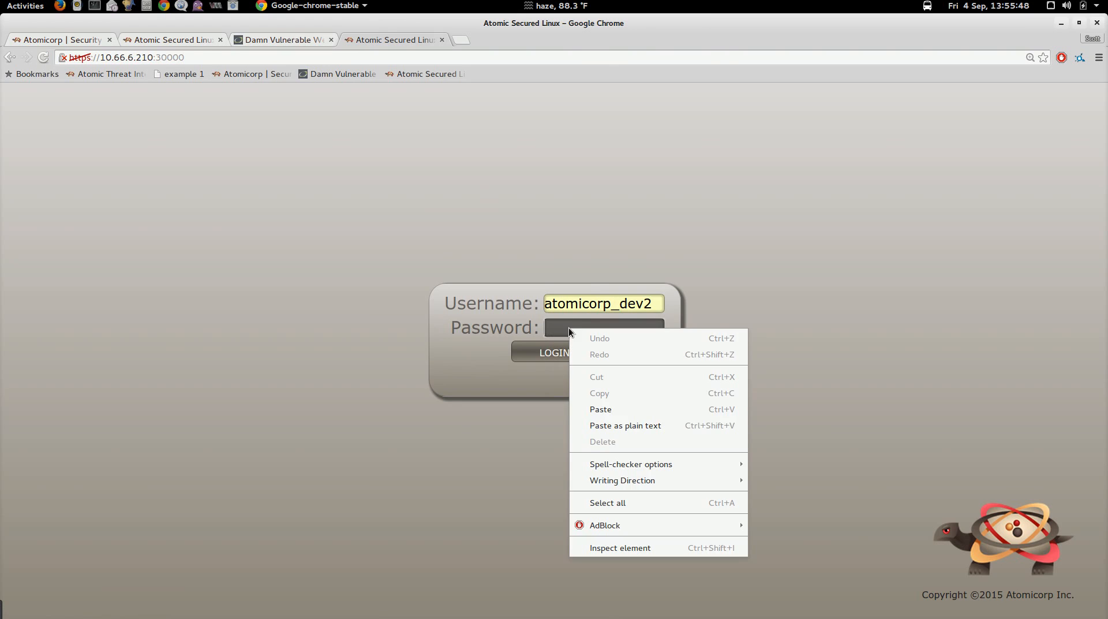
pyautogui.moveTo(600, 408)
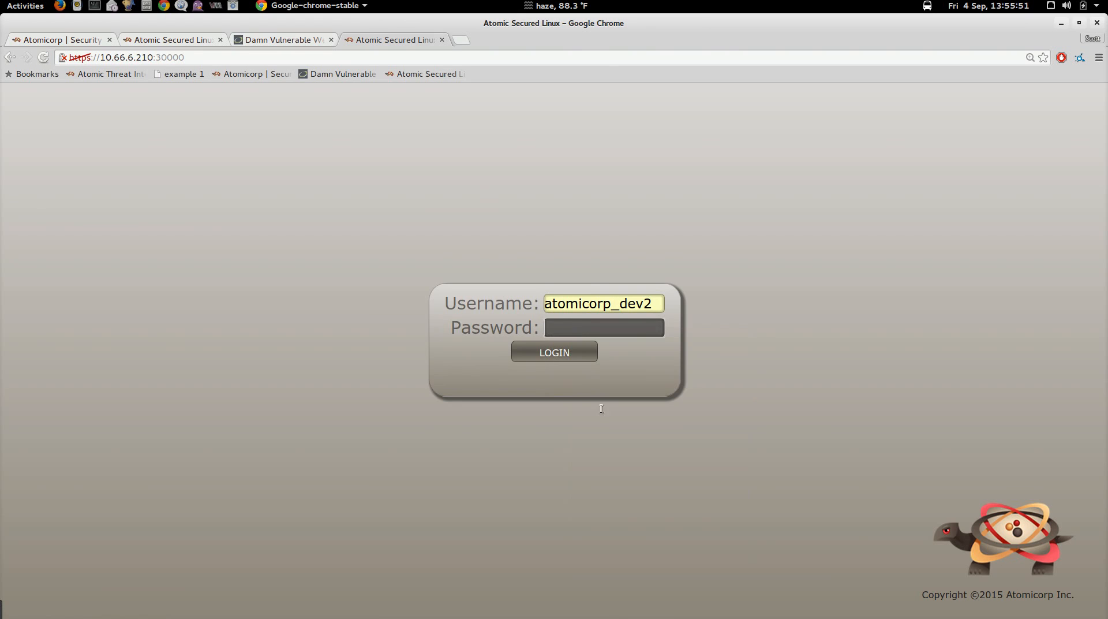
pyautogui.click(554, 352)
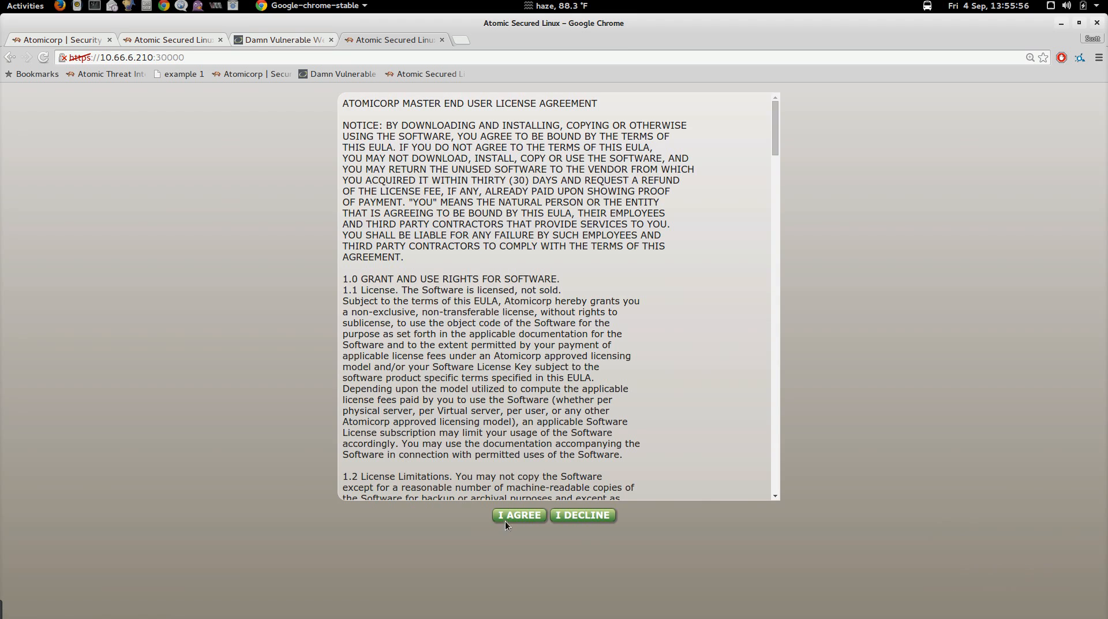
# Step: Accept the license agreement, then set the Recent Events minimum Level to a lower level
pyautogui.click(519, 515)
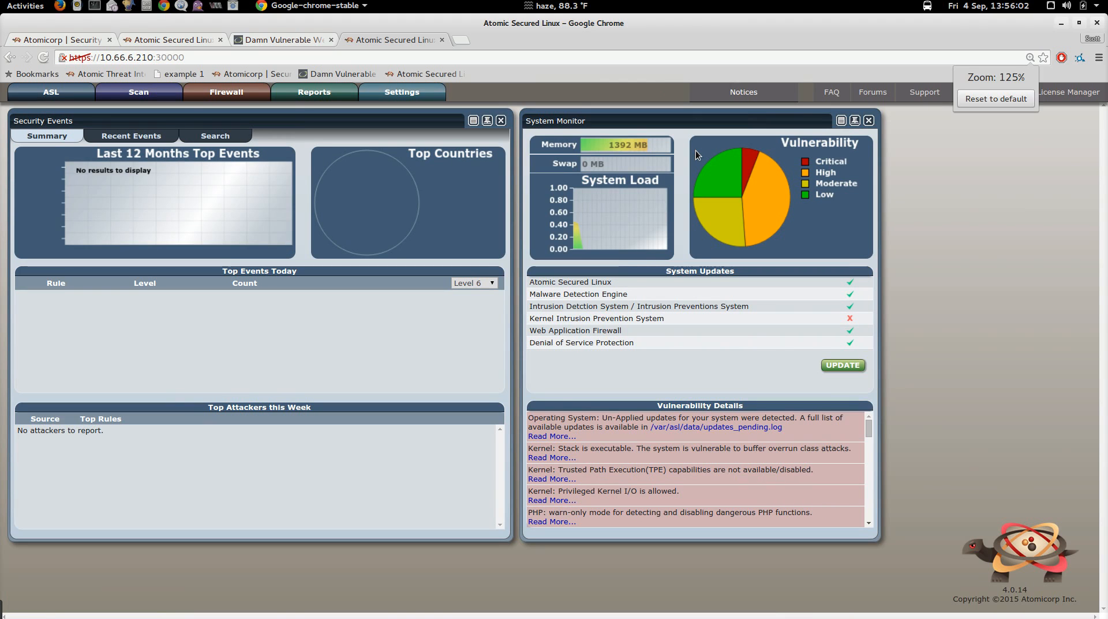
pyautogui.click(138, 92)
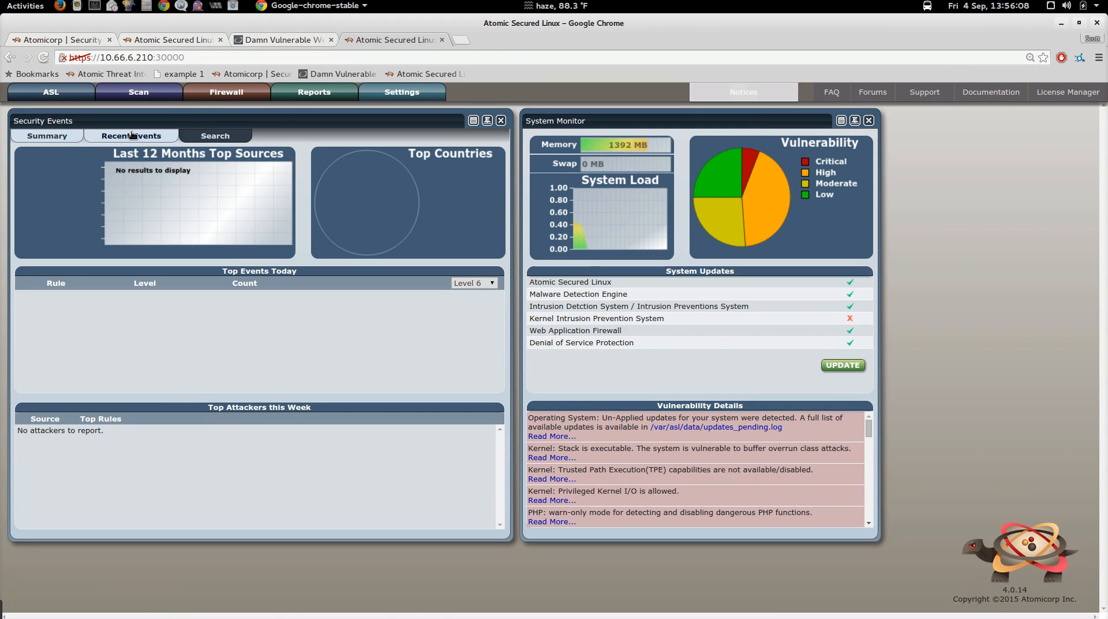
pyautogui.click(131, 135)
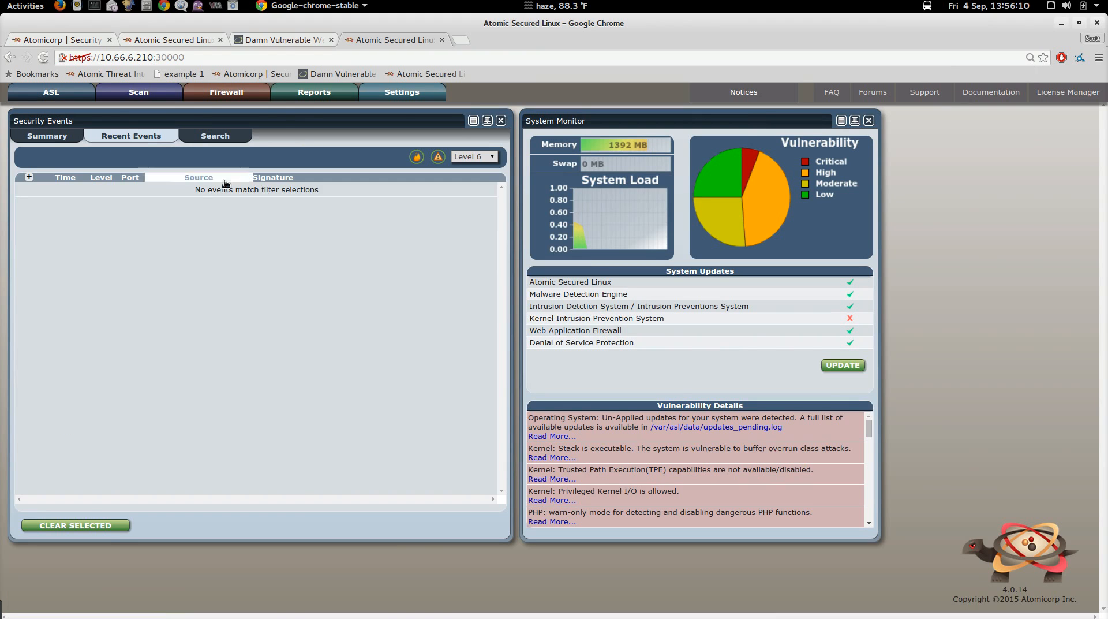
pyautogui.click(472, 156)
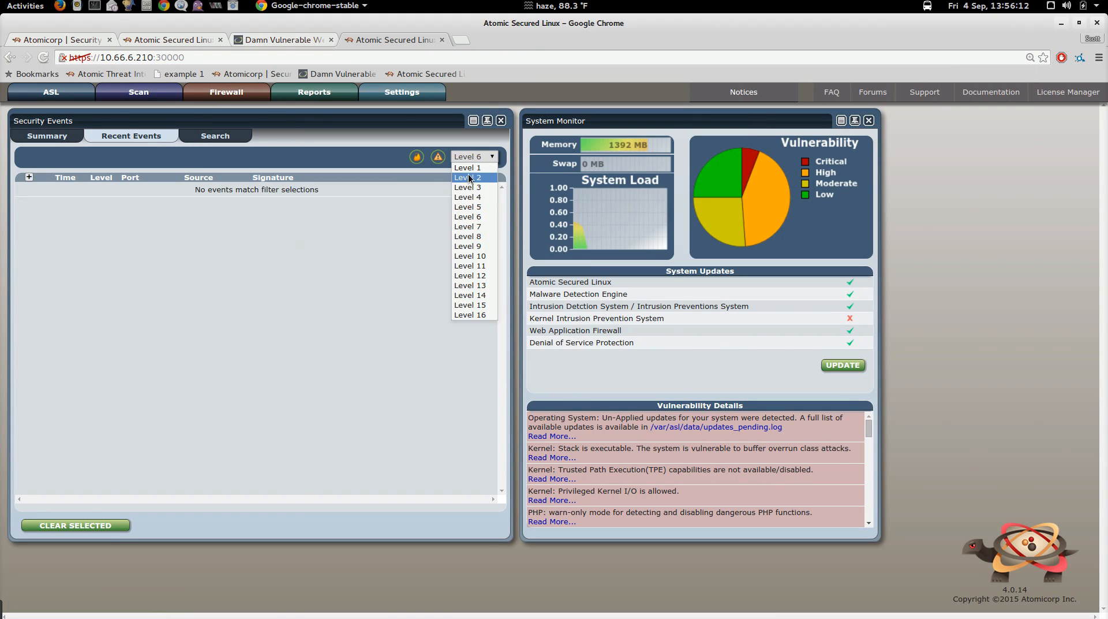
pyautogui.click(466, 167)
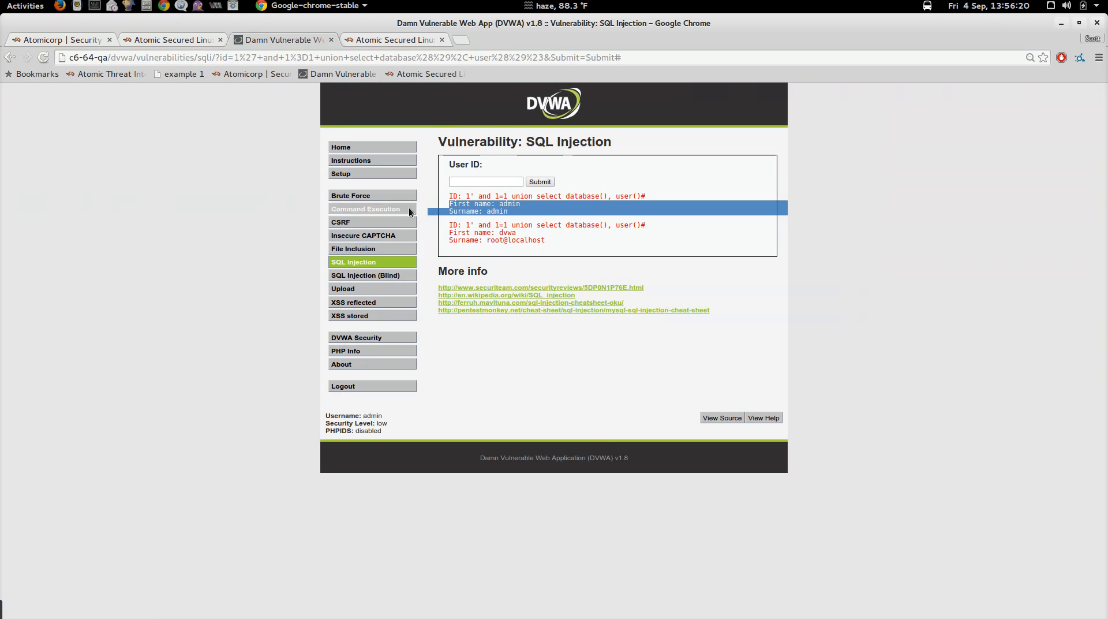
# Step: Submit "1' and 1=1 union select" as User ID, get 403 Forbidden, and return to DVWA home
pyautogui.click(354, 262)
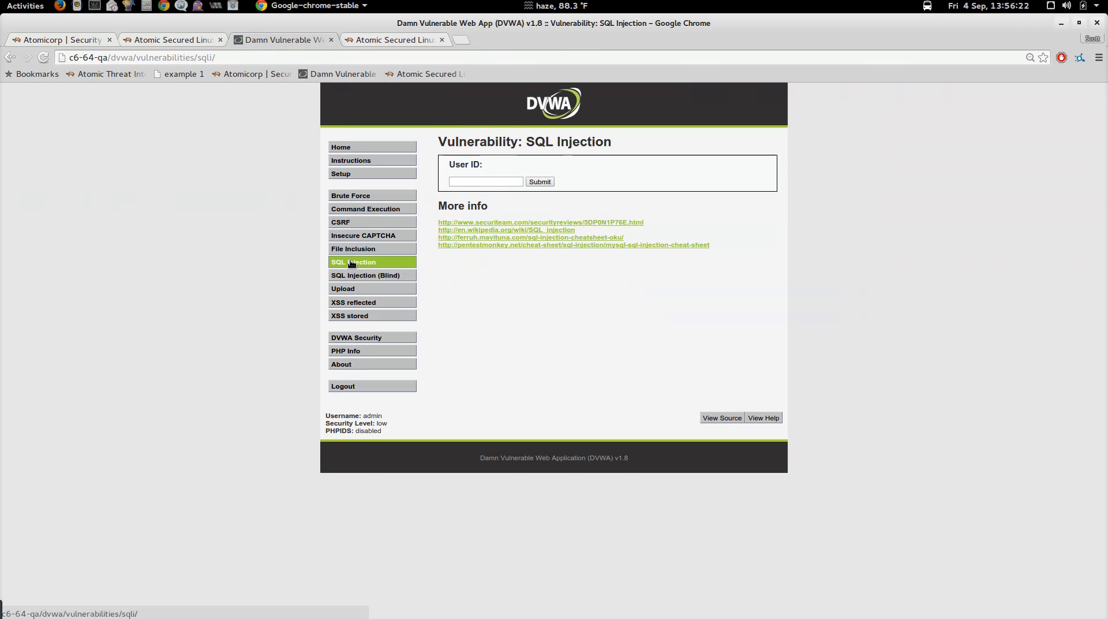
pyautogui.click(485, 181)
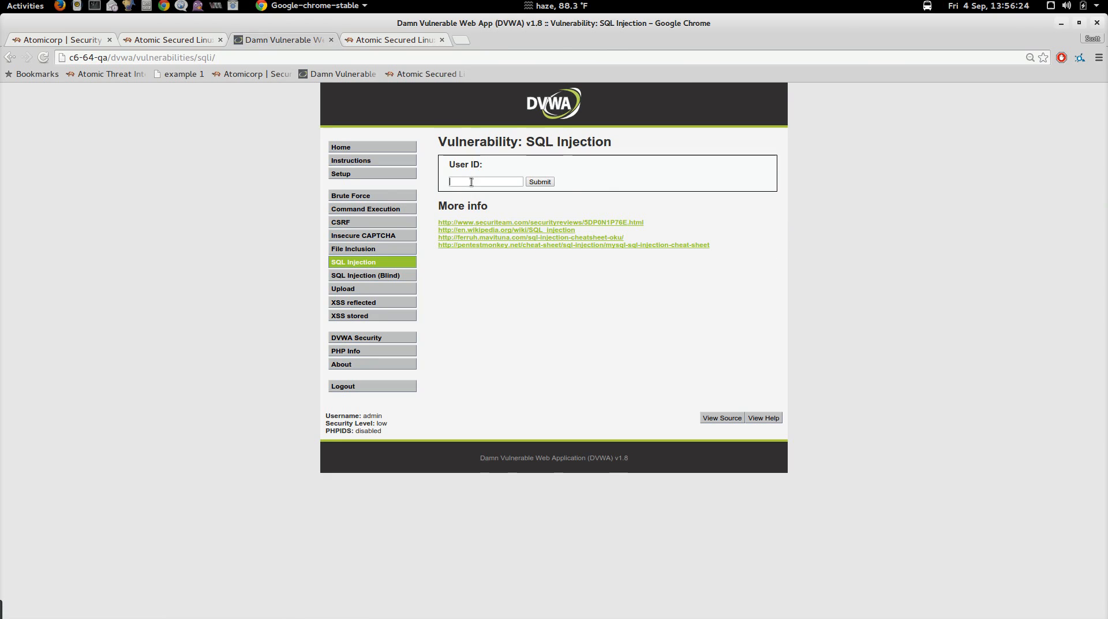
pyautogui.write("1' and 1=1 union select")
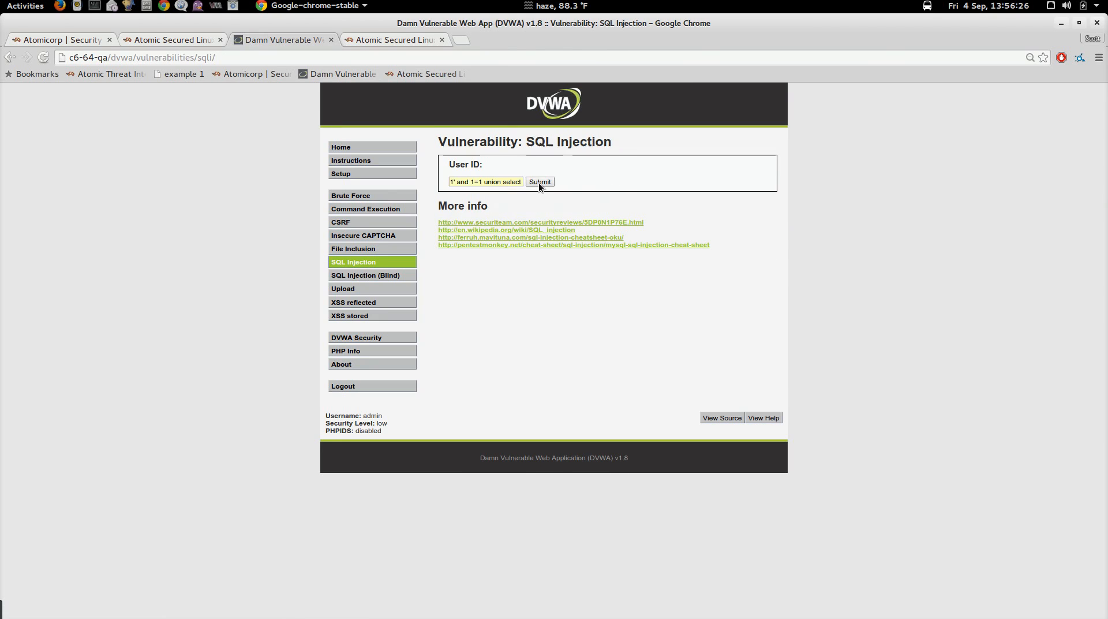
pyautogui.click(539, 182)
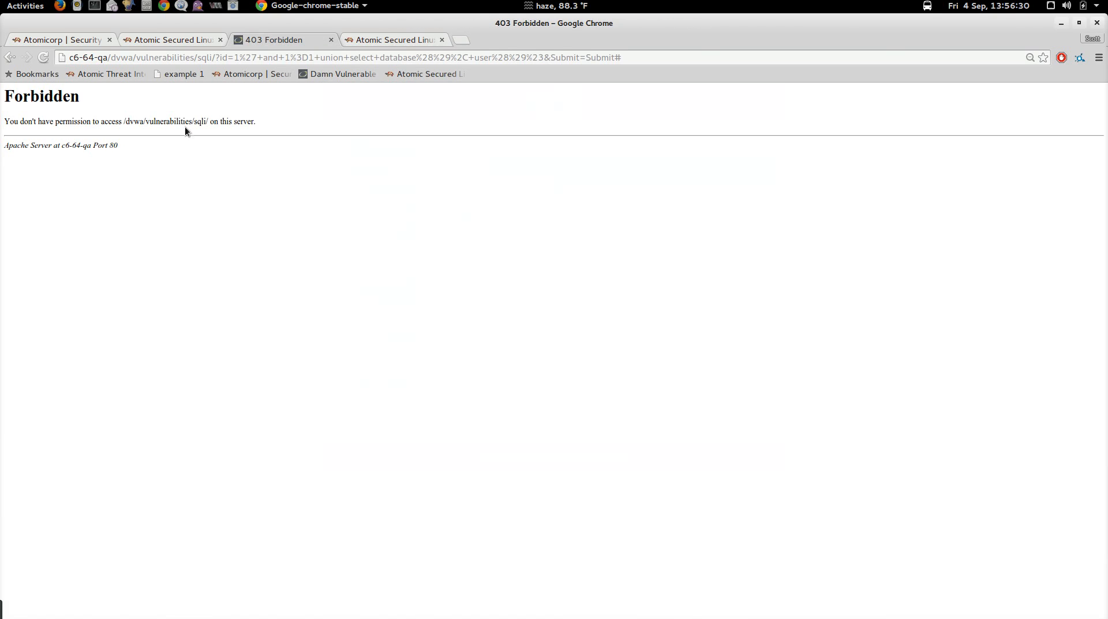
pyautogui.doubleClick(398, 57)
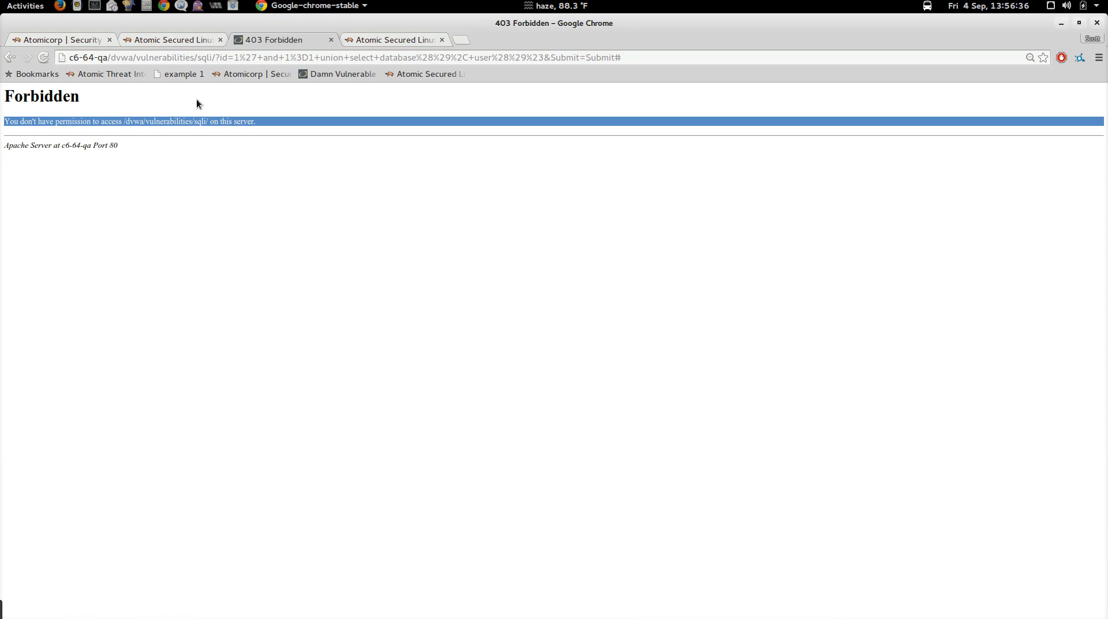
pyautogui.moveTo(137, 126)
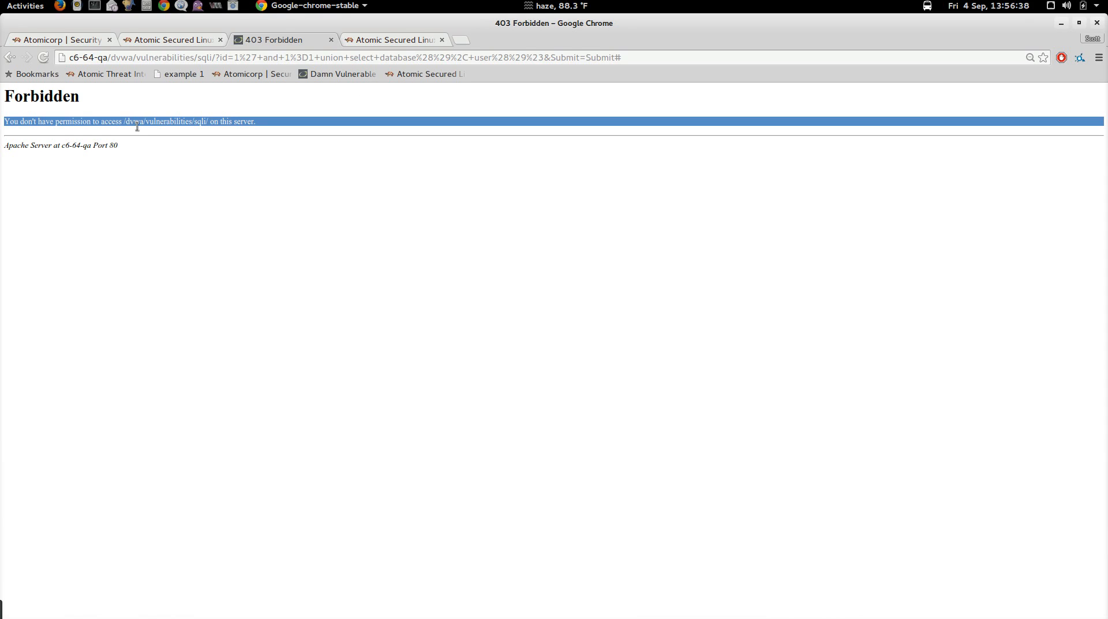
pyautogui.moveTo(6, 6)
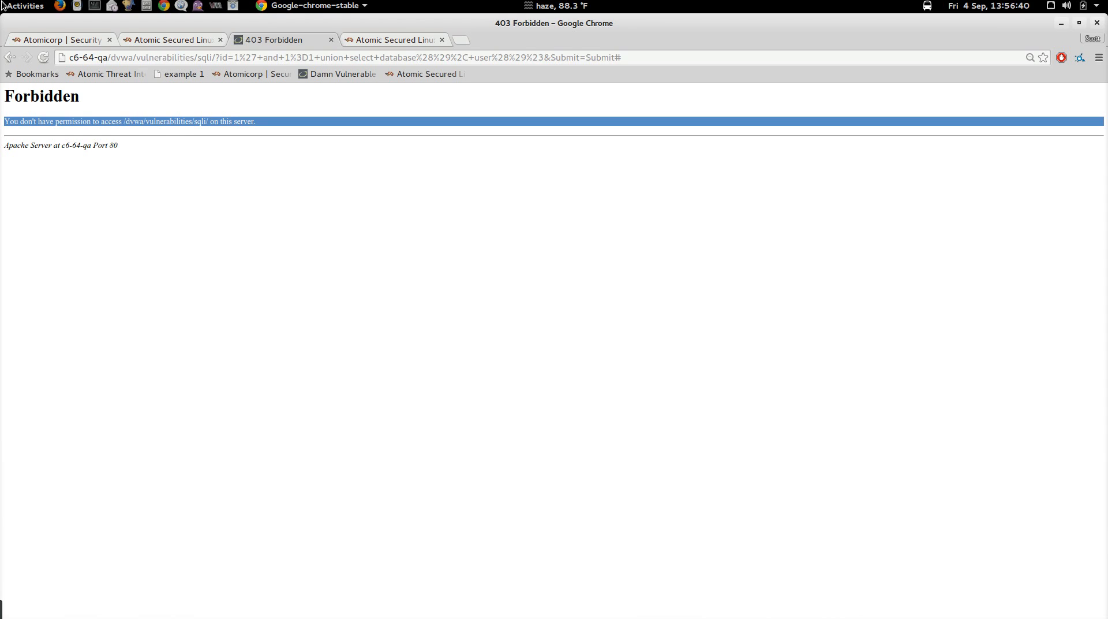
pyautogui.moveTo(192, 80)
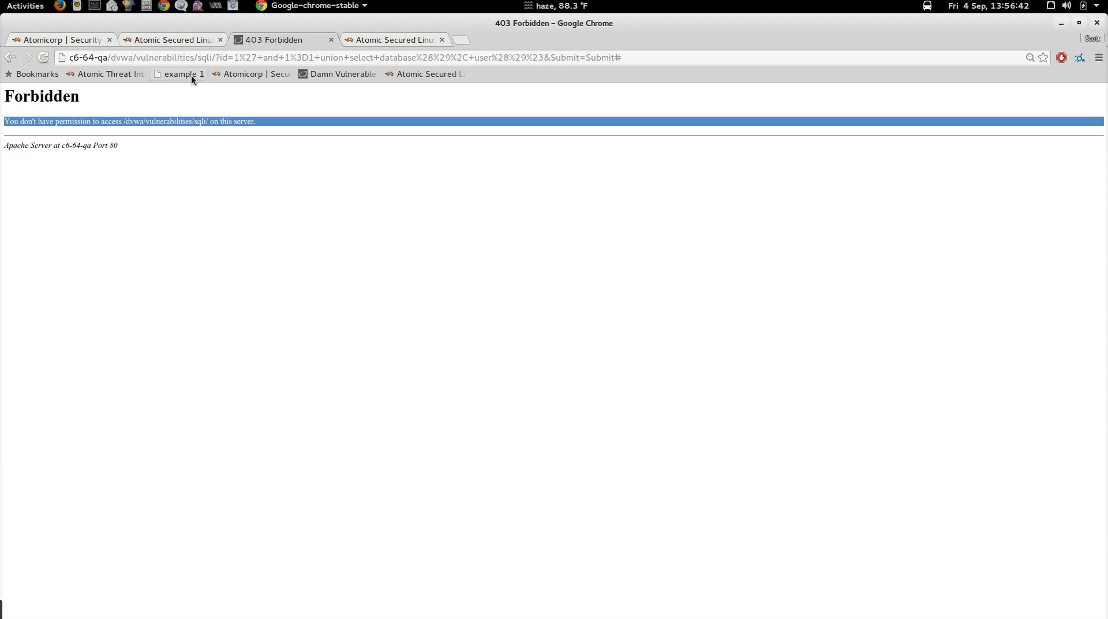
pyautogui.click(341, 73)
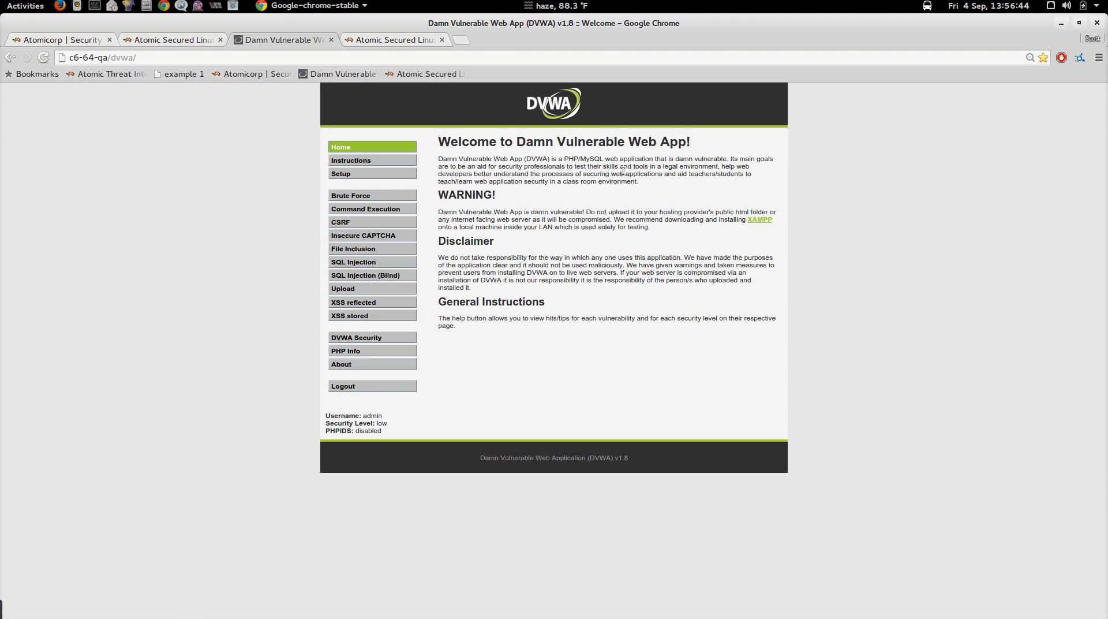
# Step: Resubmit the "1' and 1=1 union select" payload, get 403 Forbidden, and highlight the URL query
pyautogui.click(372, 262)
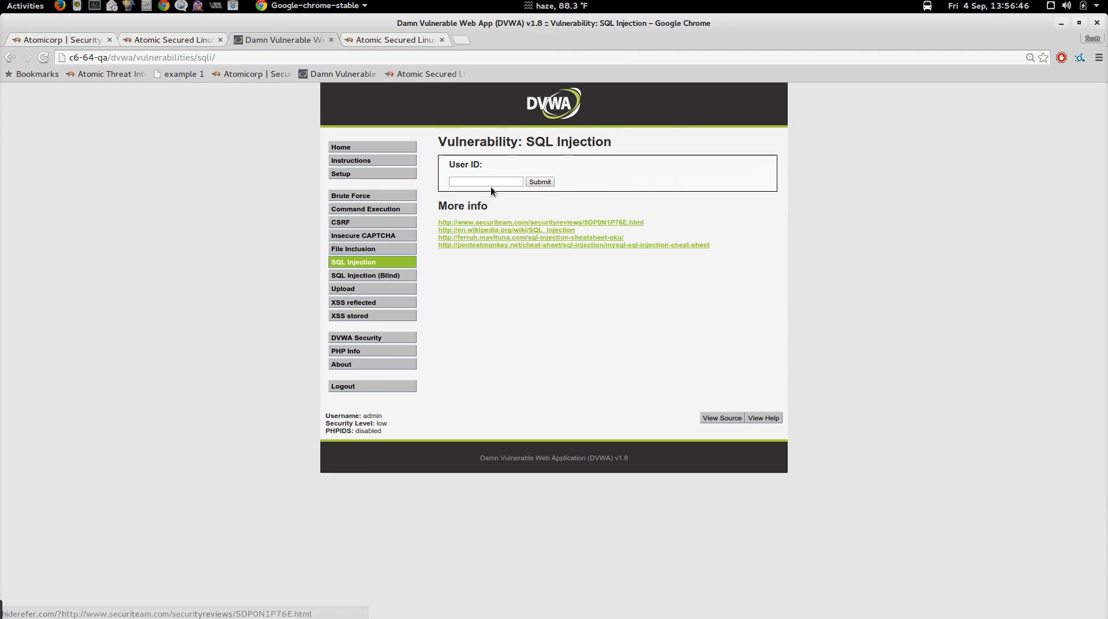
pyautogui.write("1' and 1=1 union select")
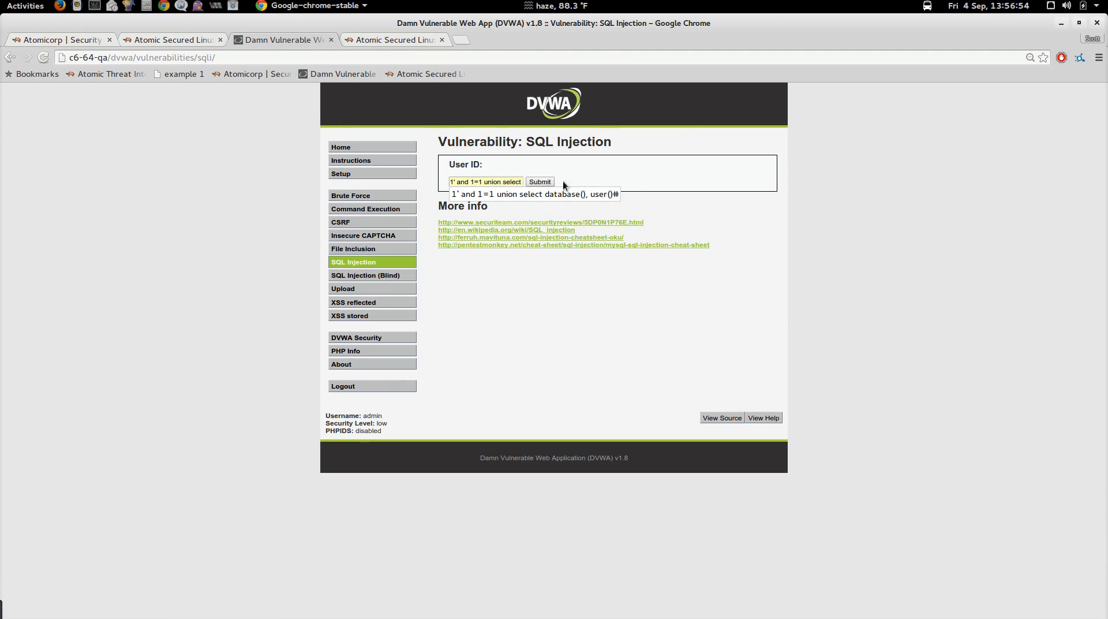
pyautogui.click(539, 182)
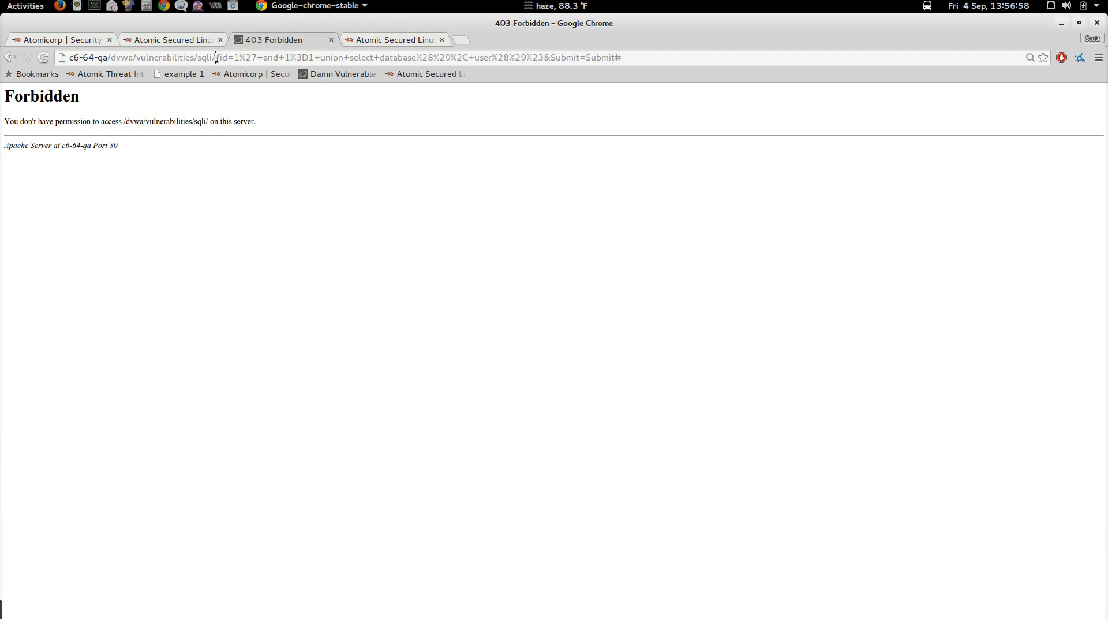
pyautogui.moveTo(215, 57); pyautogui.dragTo(541, 57)
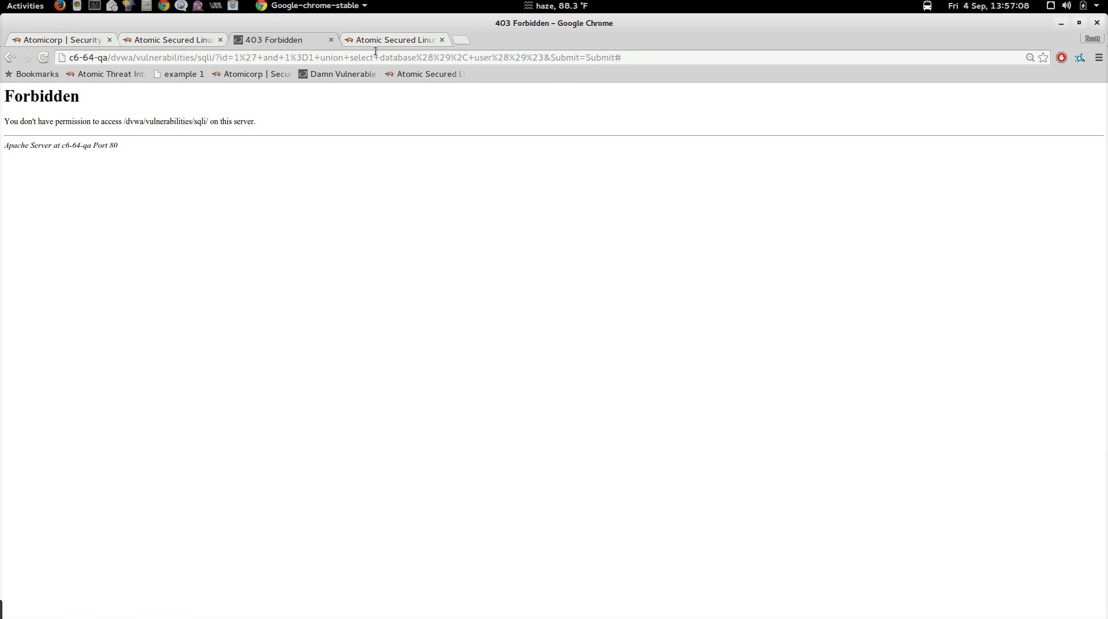
# Step: Open the 'WAF Rules: Possible SQL injection' event details in the ASL console and review them
pyautogui.click(394, 40)
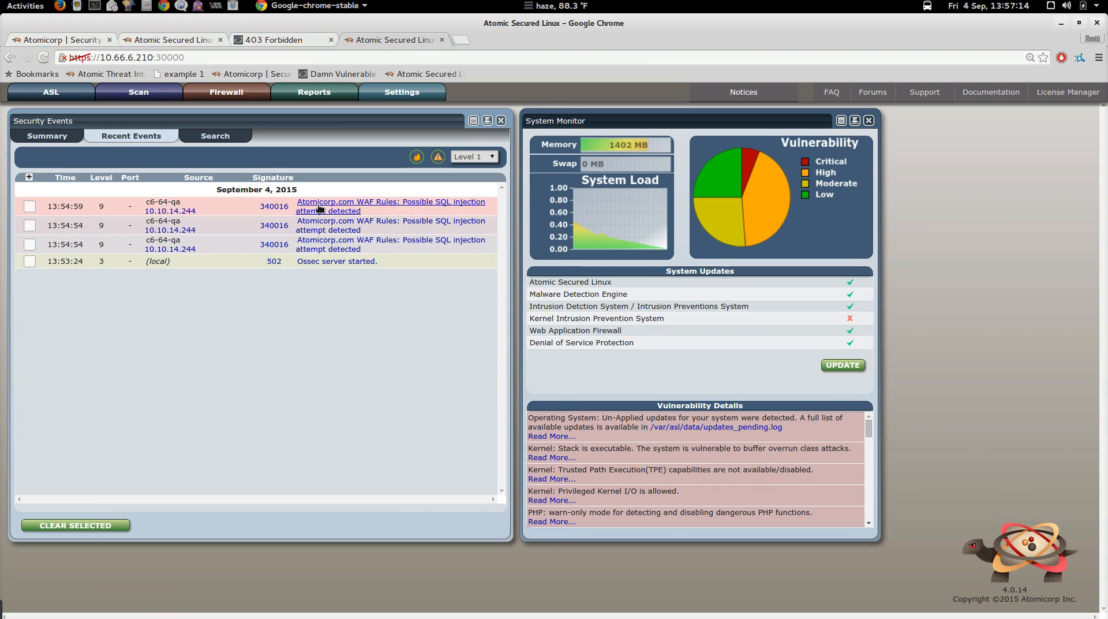
pyautogui.click(390, 206)
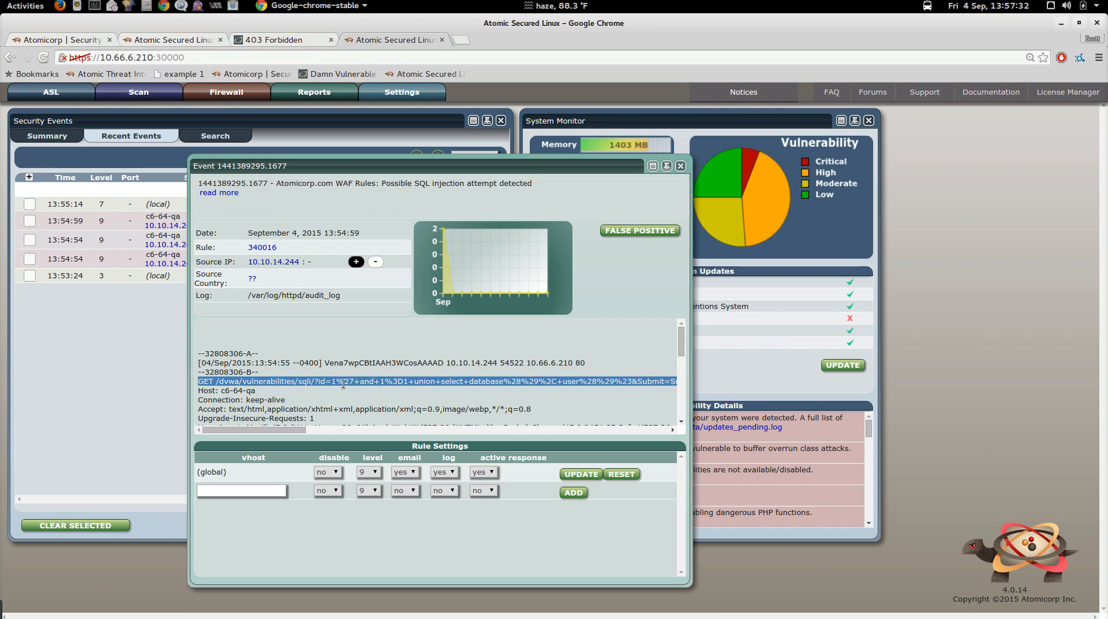
pyautogui.scroll(-3)
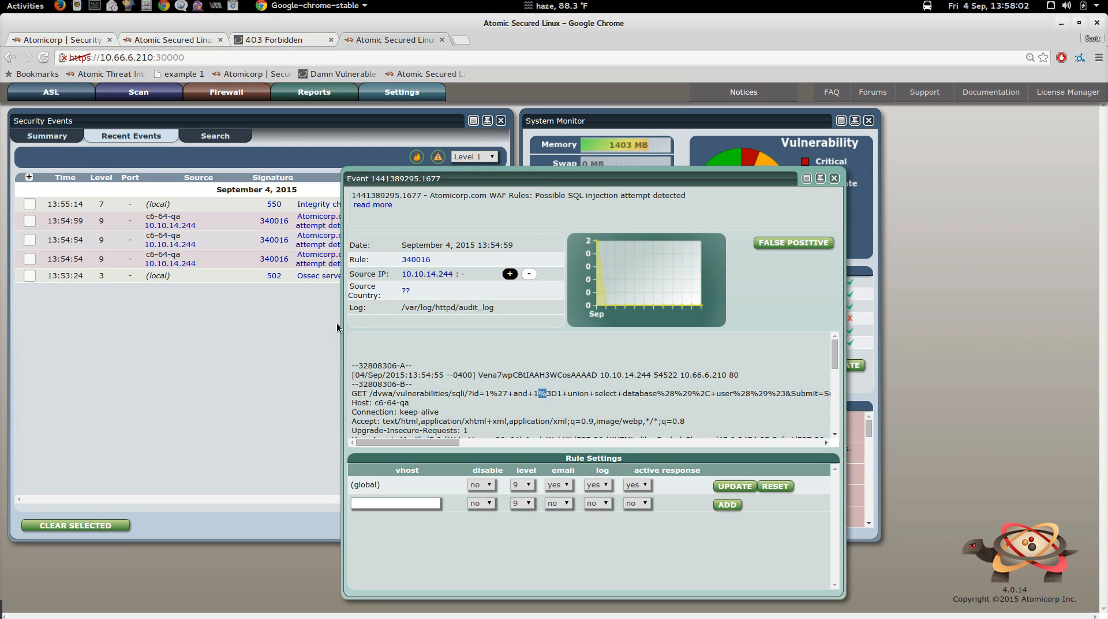
pyautogui.moveTo(537, 306)
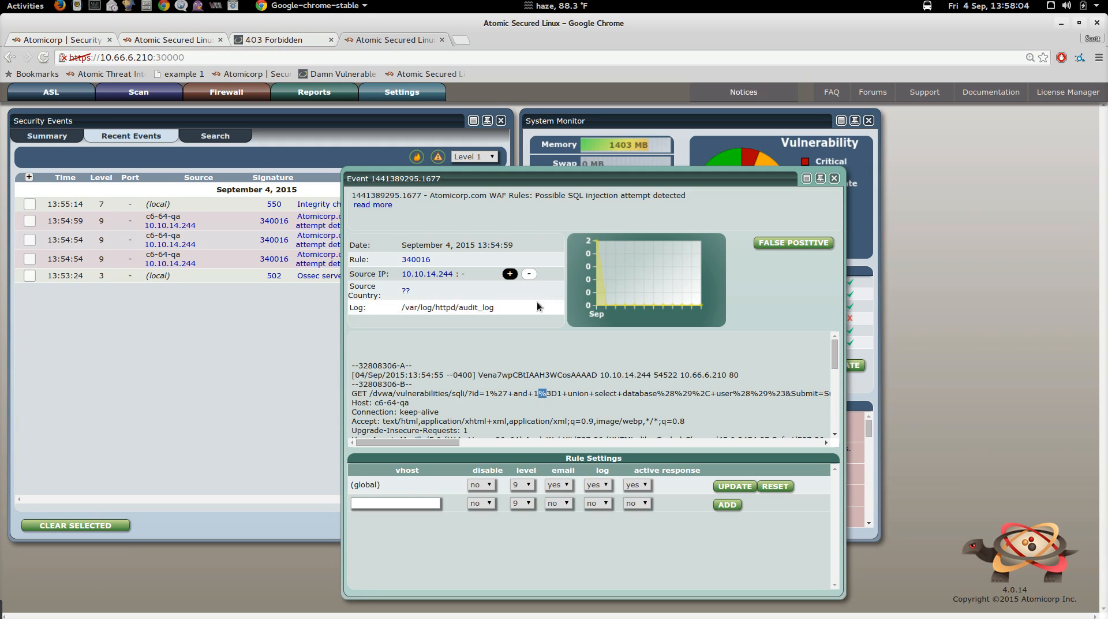